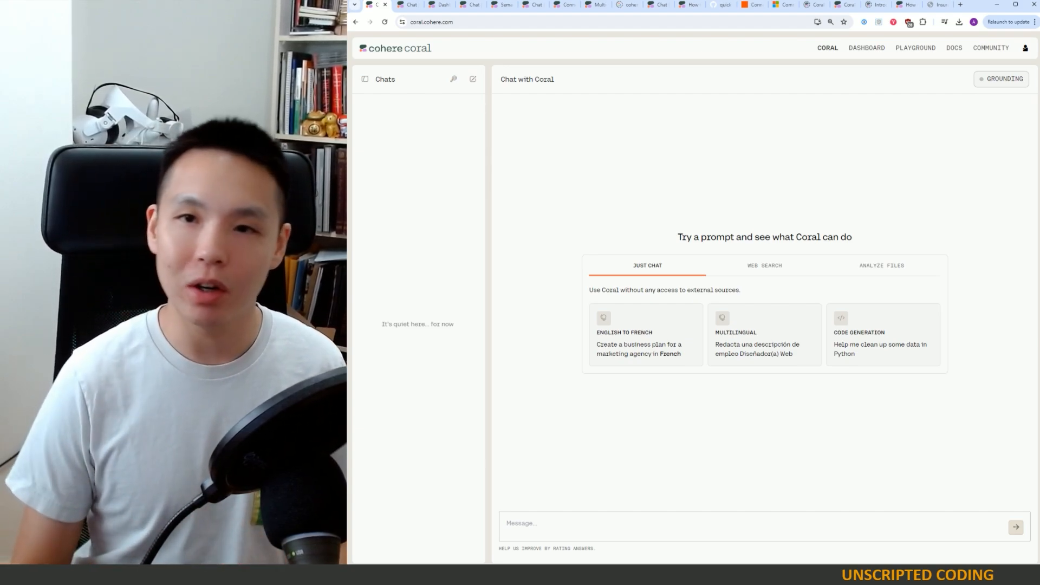
mouse_move(502, 349)
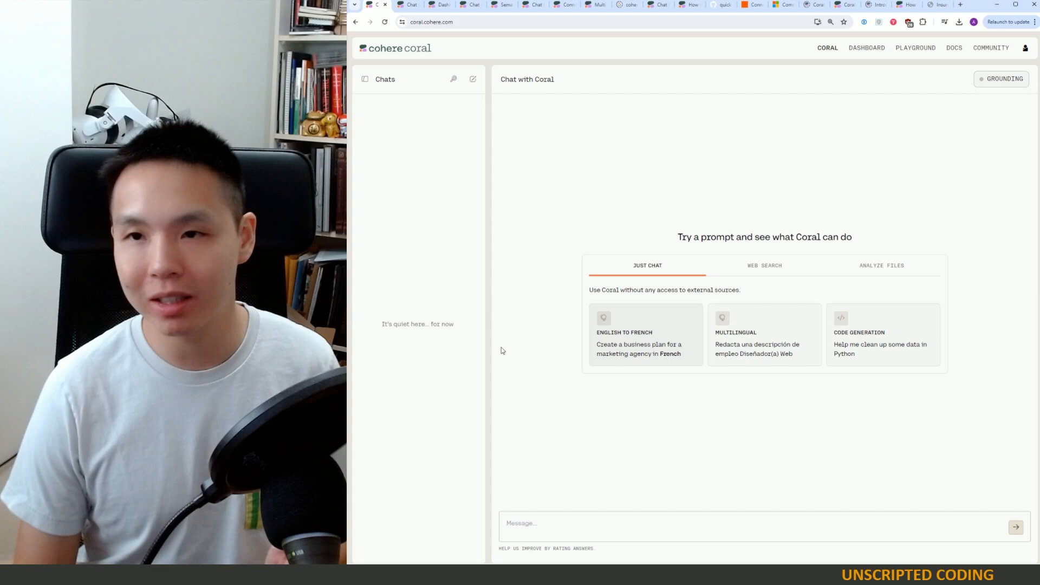
mouse_move(542, 256)
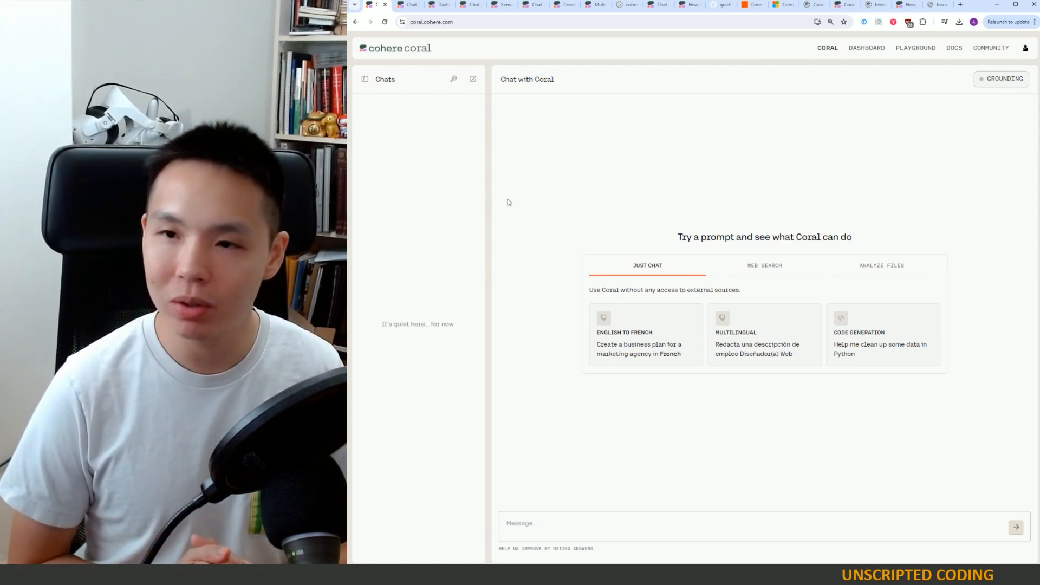
mouse_move(748, 144)
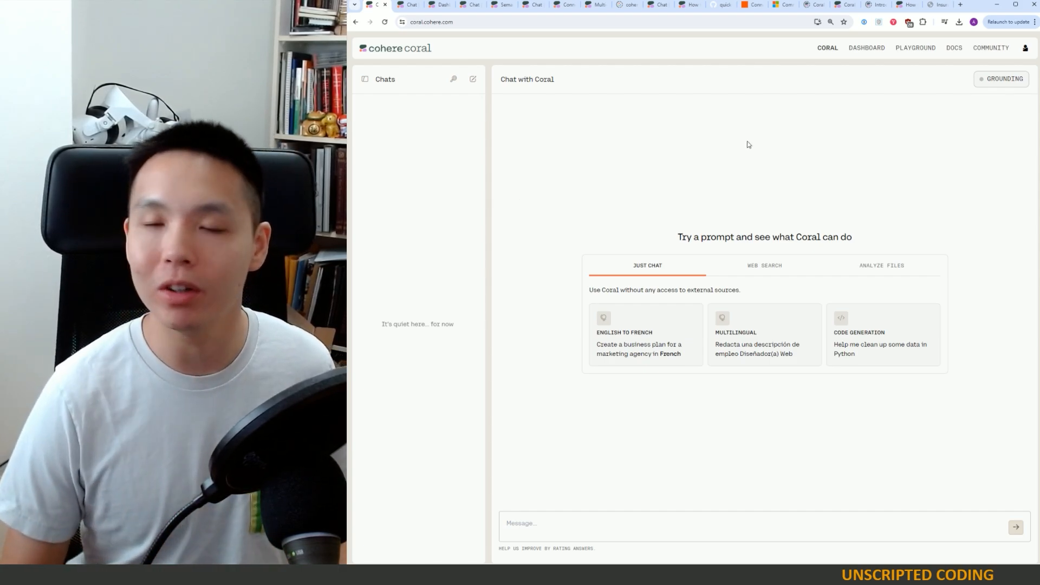
mouse_move(652, 307)
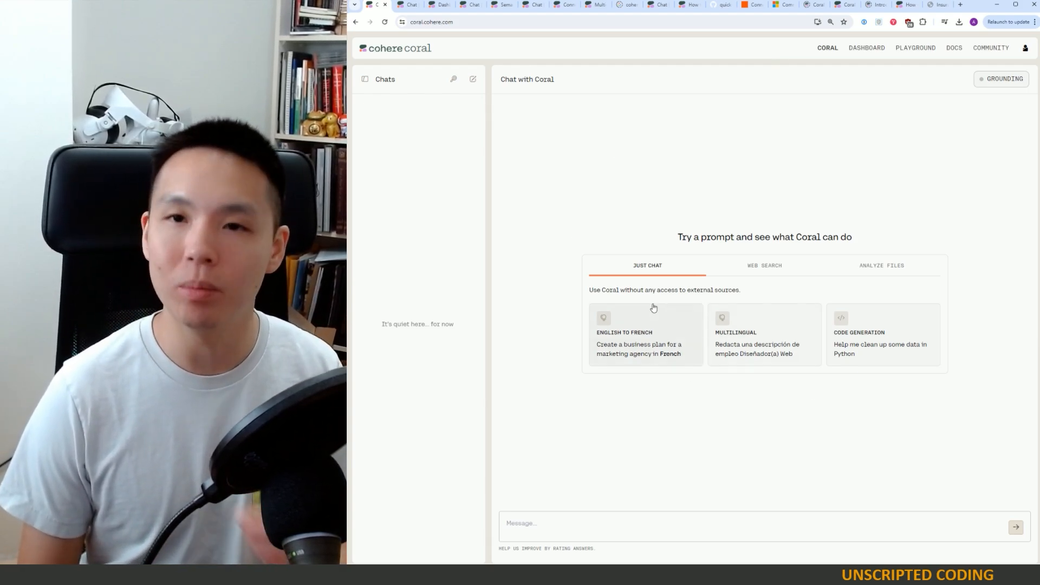
Switch the new Coral chat to Web Search mode after a brief look at Analyze Files
left_click(764, 265)
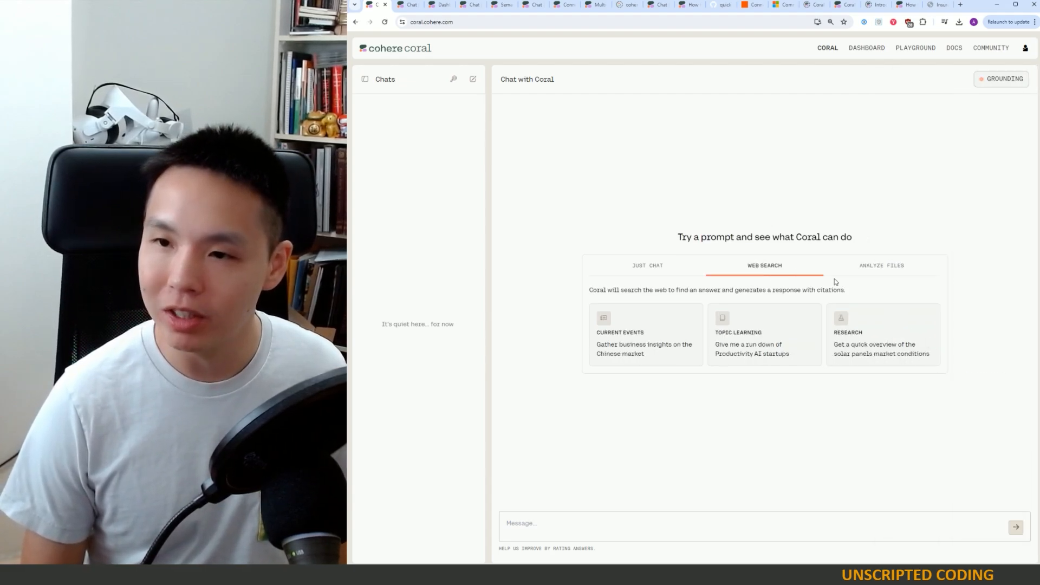
left_click(1000, 78)
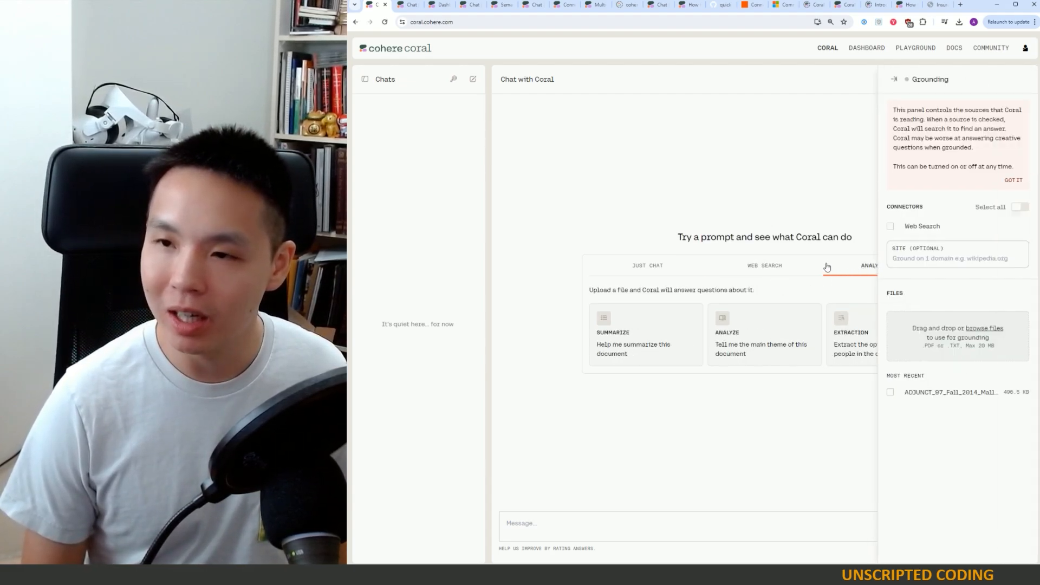
left_click(764, 266)
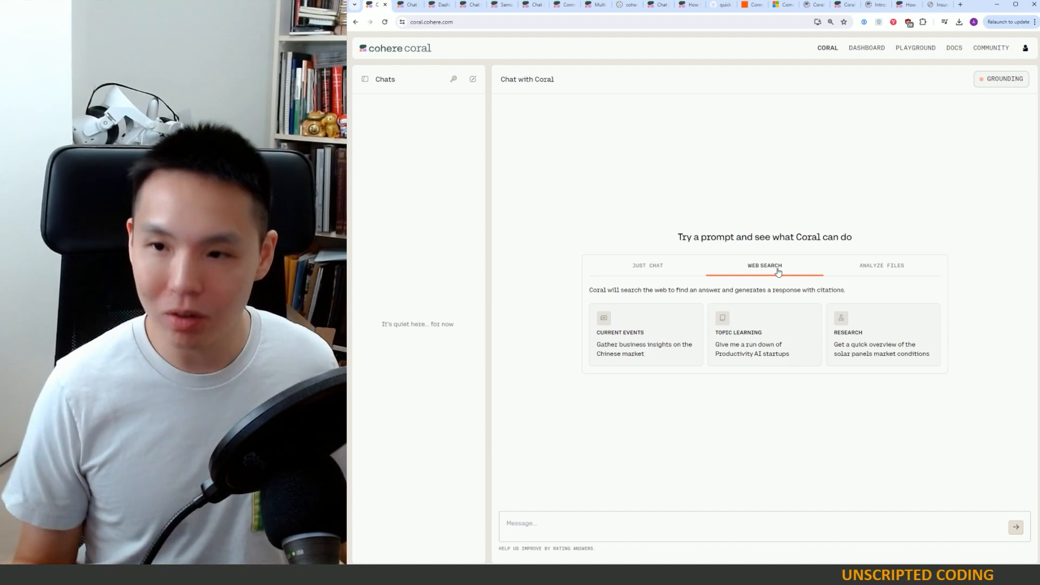
mouse_move(809, 422)
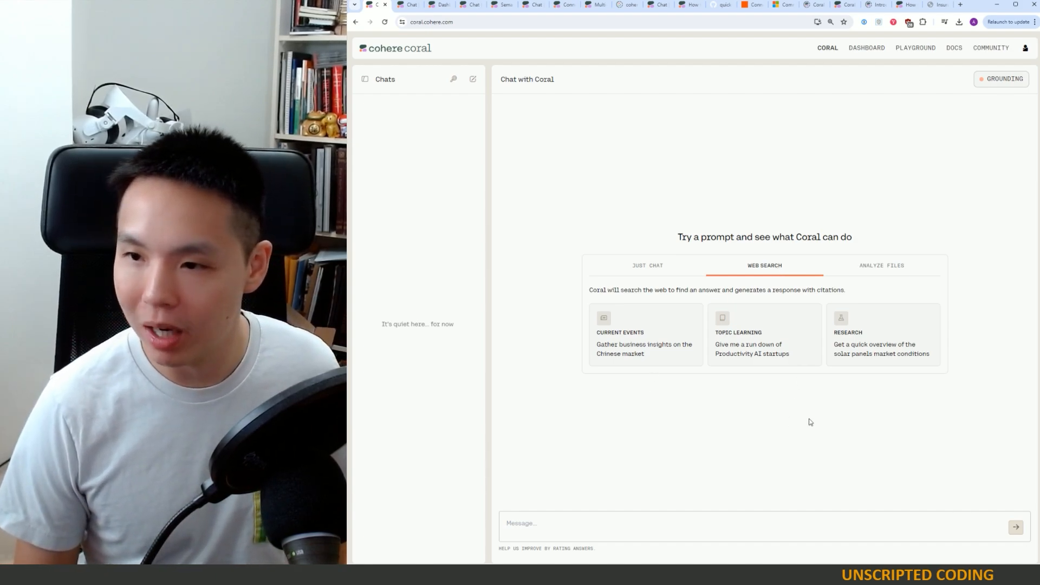
mouse_move(842, 370)
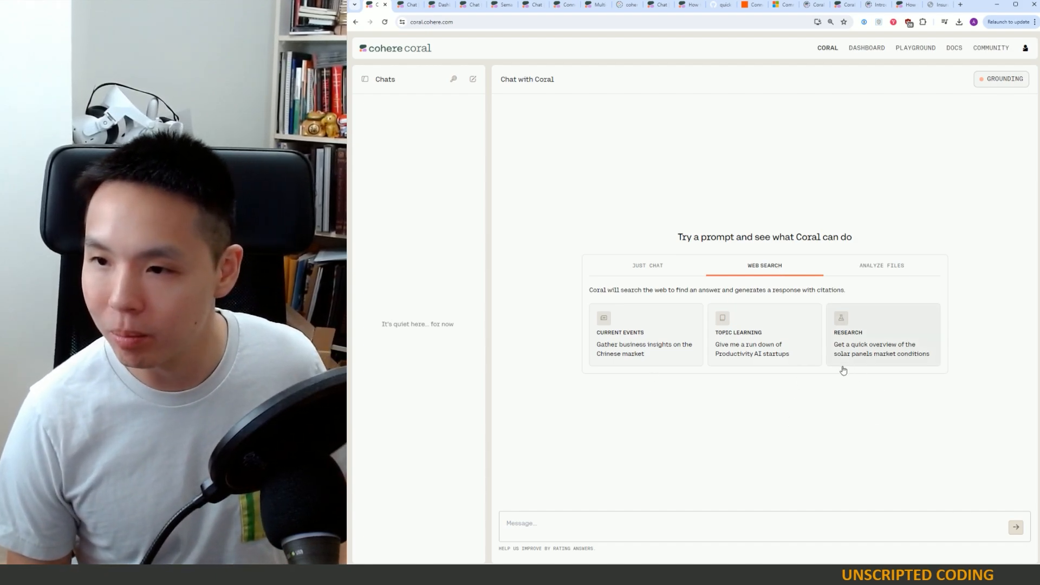
Ask 'Can you give me an overview of the global solar panels market?' and expand the nine cited references
type("Can you give me an overview of the global solar panels market?")
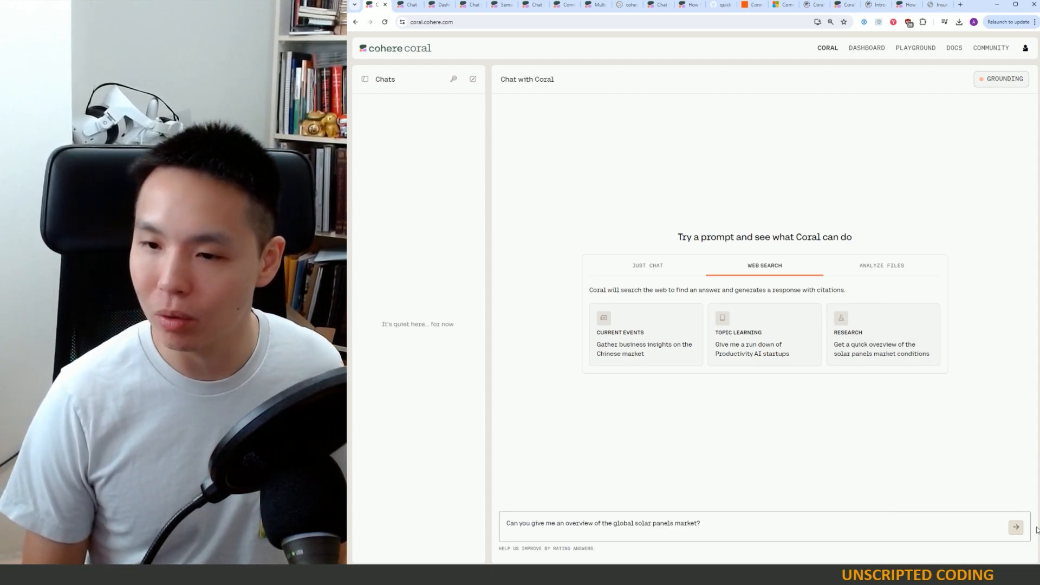
left_click(1014, 526)
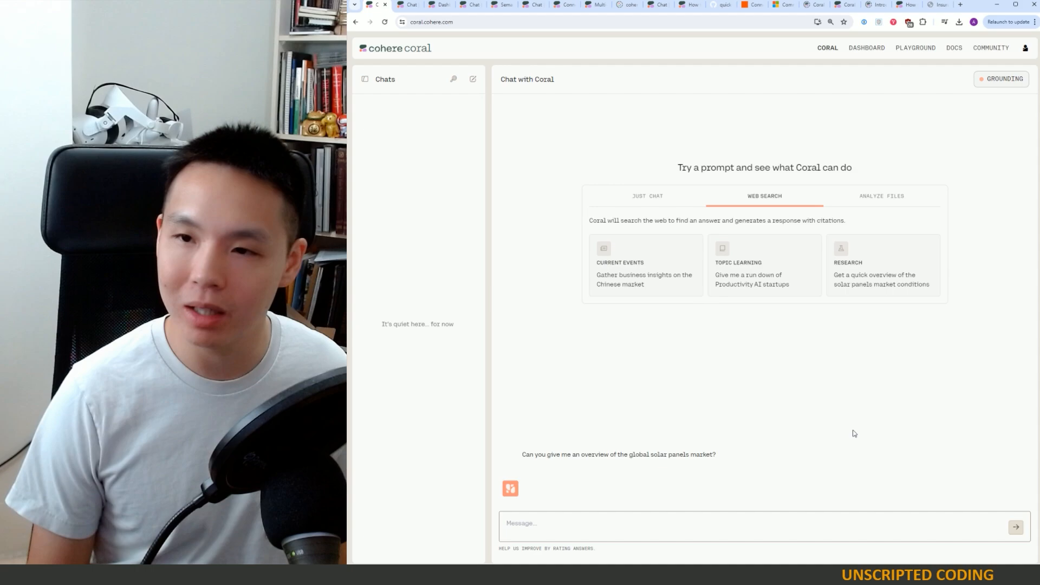
left_click(1015, 527)
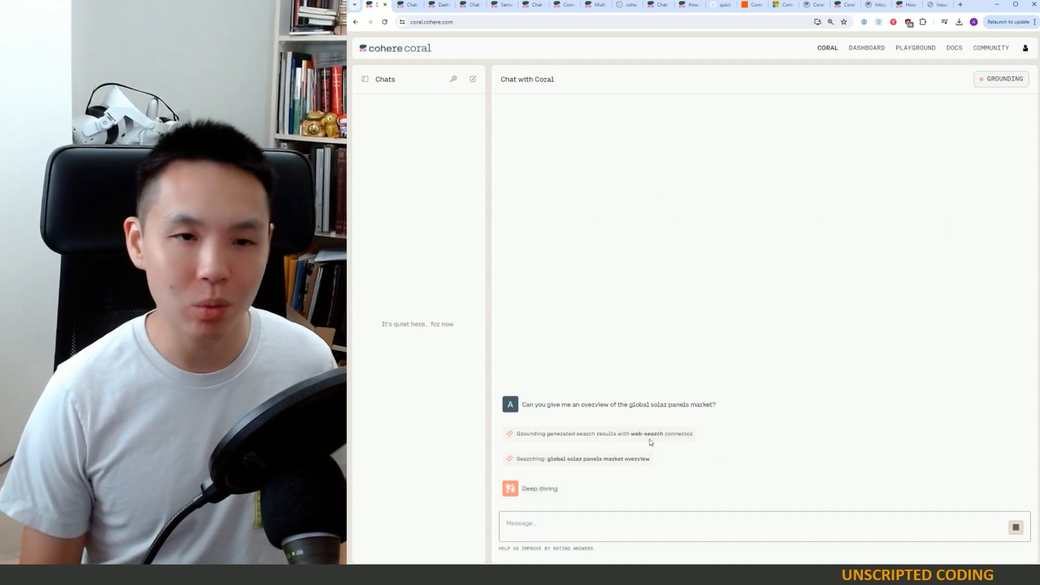
mouse_move(640, 473)
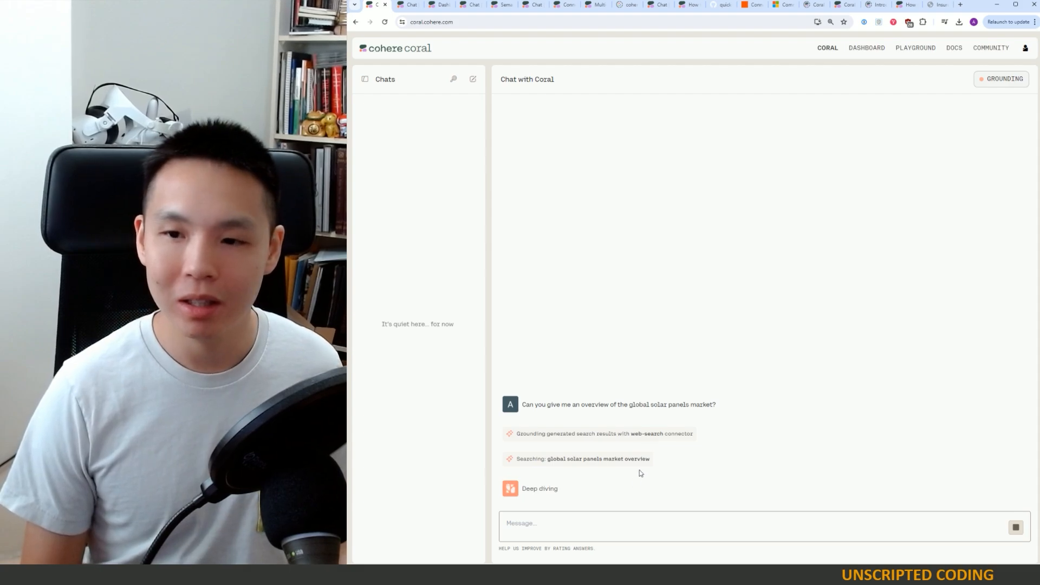
mouse_move(604, 467)
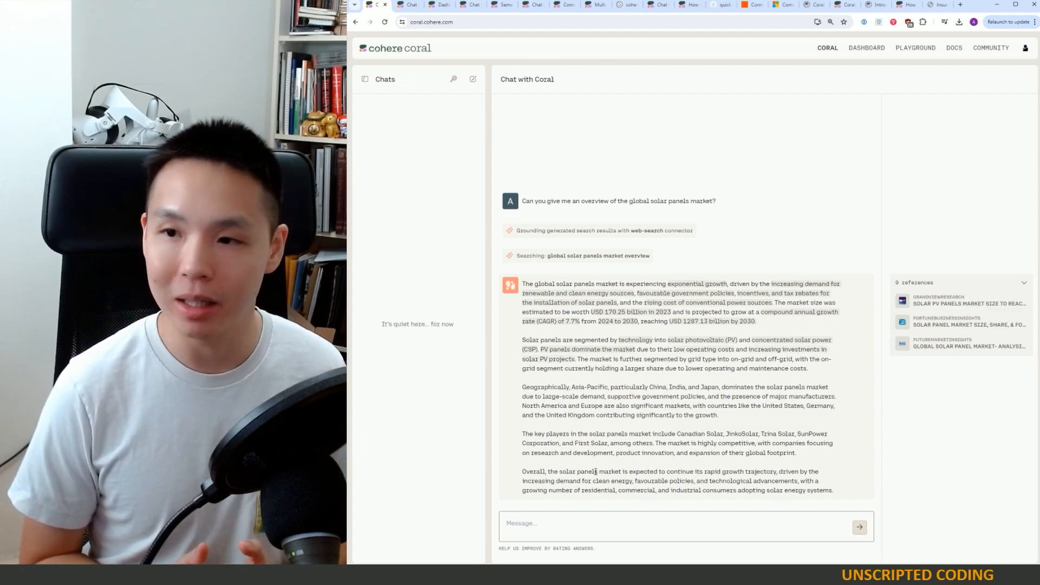
mouse_move(775, 378)
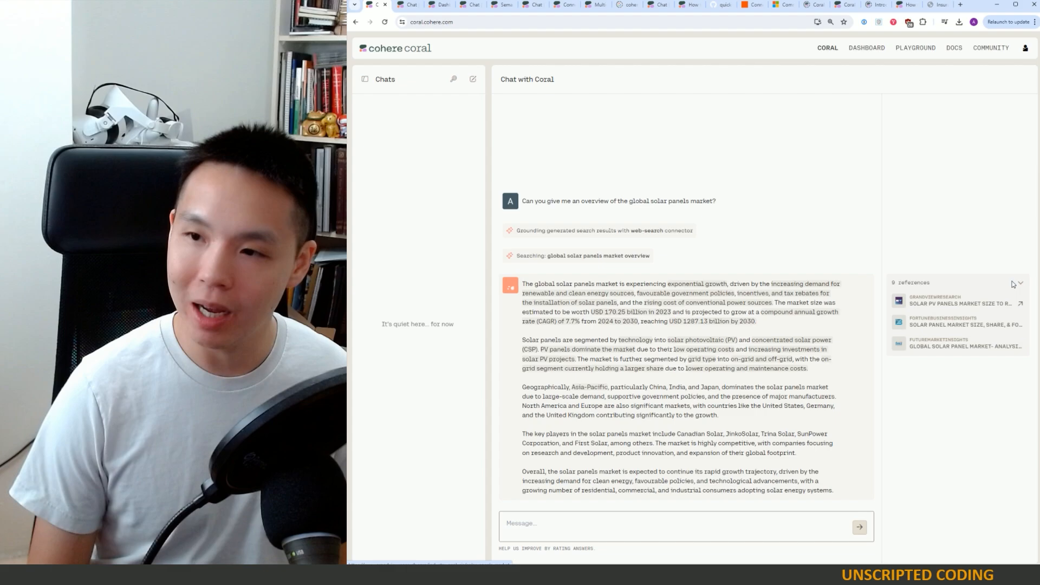
left_click(1019, 283)
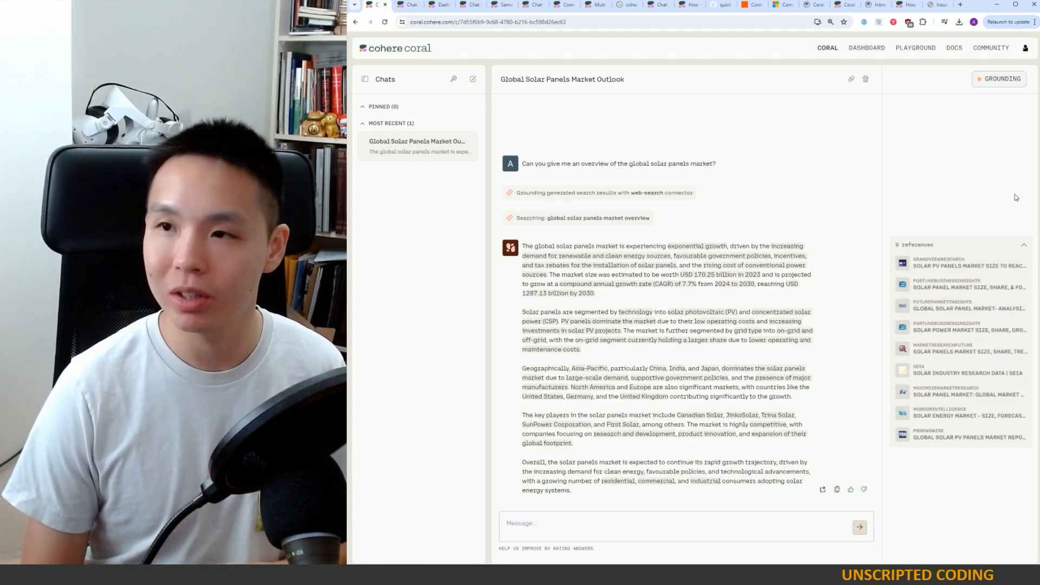
Review the Grounding sources panel, then bring up the uploaded insurance notes PDF
left_click(1000, 78)
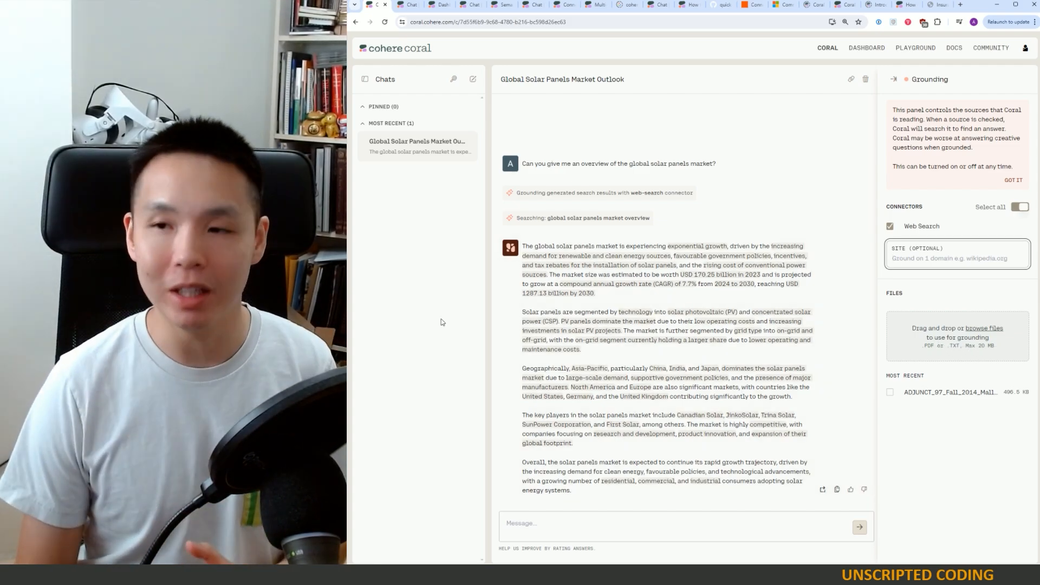
left_click(956, 257)
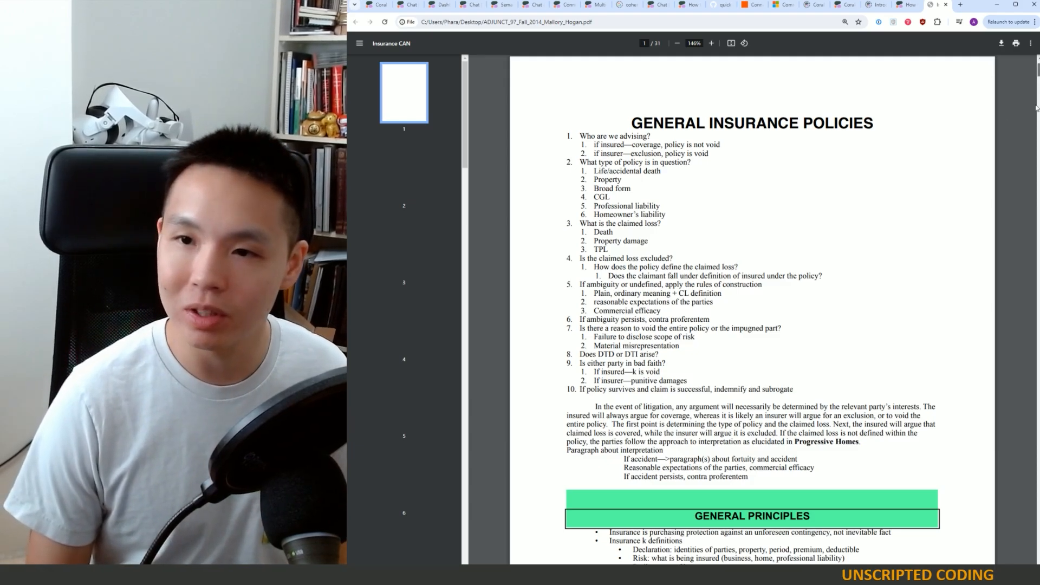
Skim the insurance notes down to the Classification of Insurance page and return to Coral
scroll("down", 3)
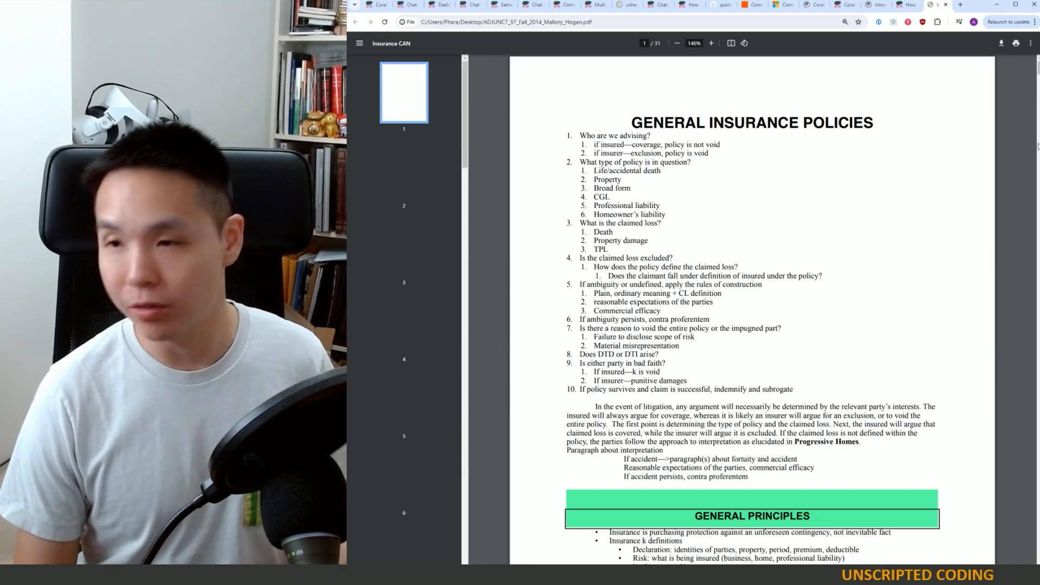
scroll("down", 3)
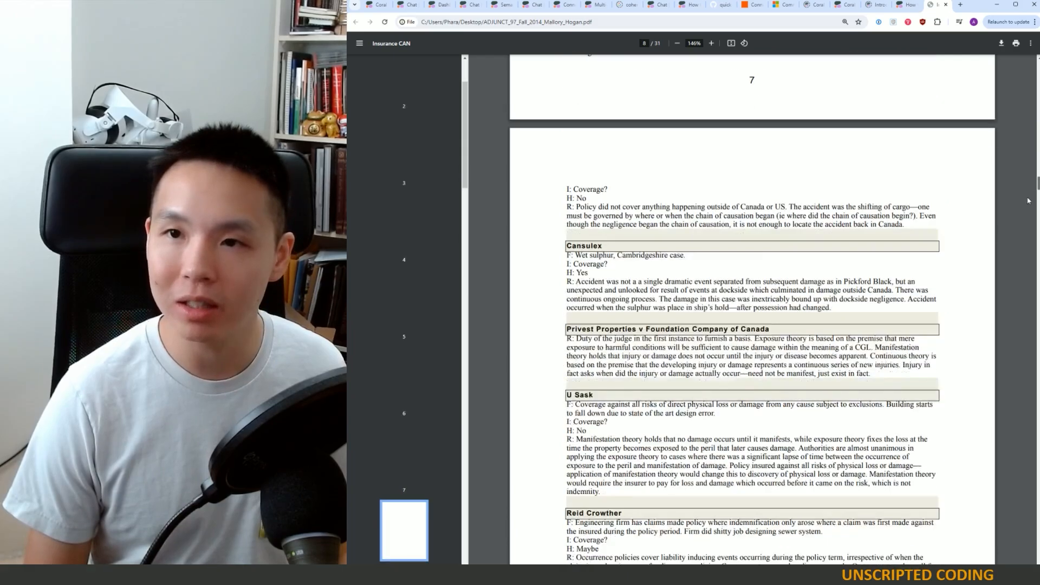
scroll("down", 3)
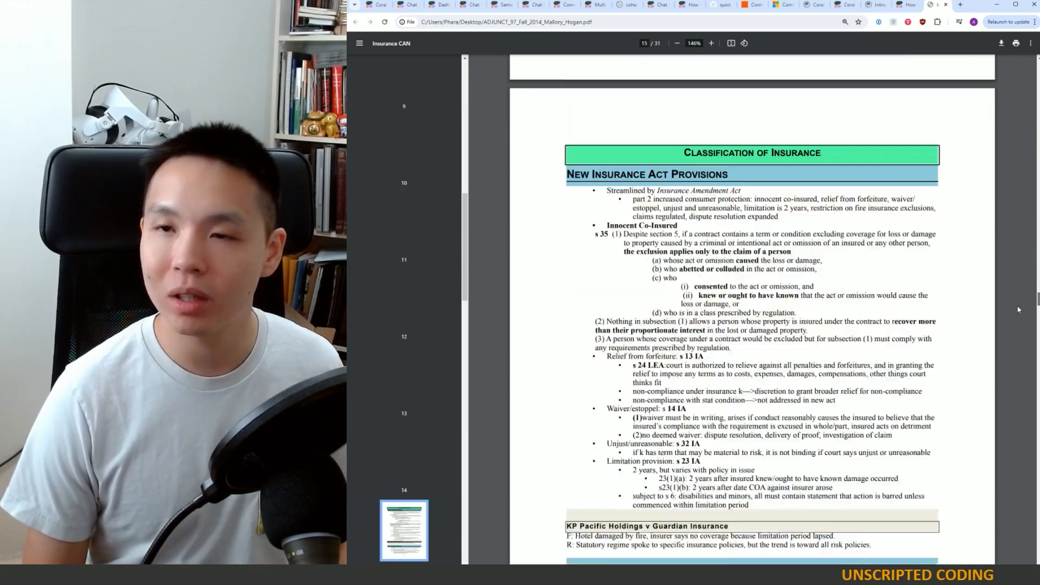
scroll("up", 3)
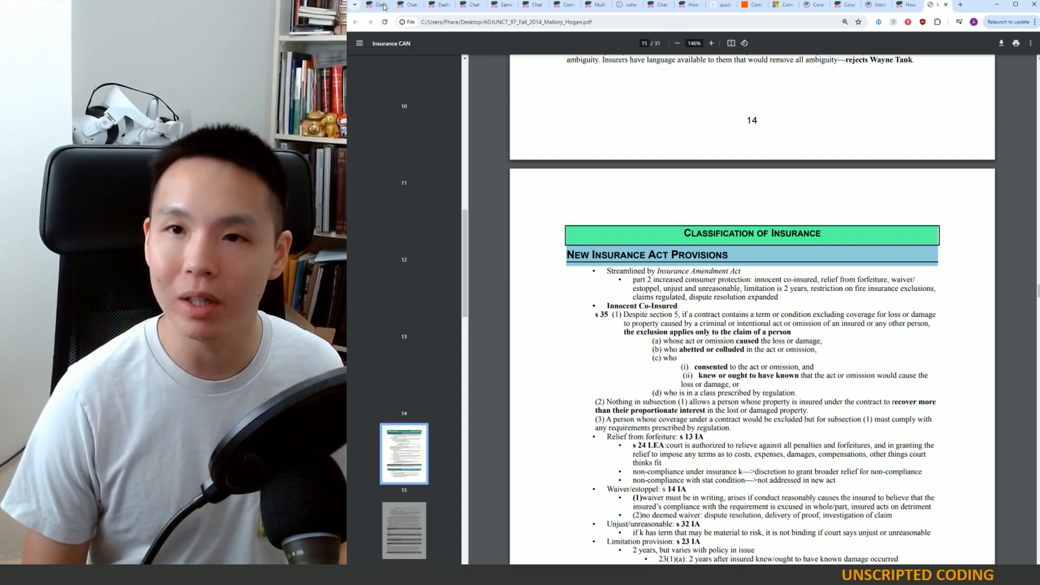
left_click(374, 5)
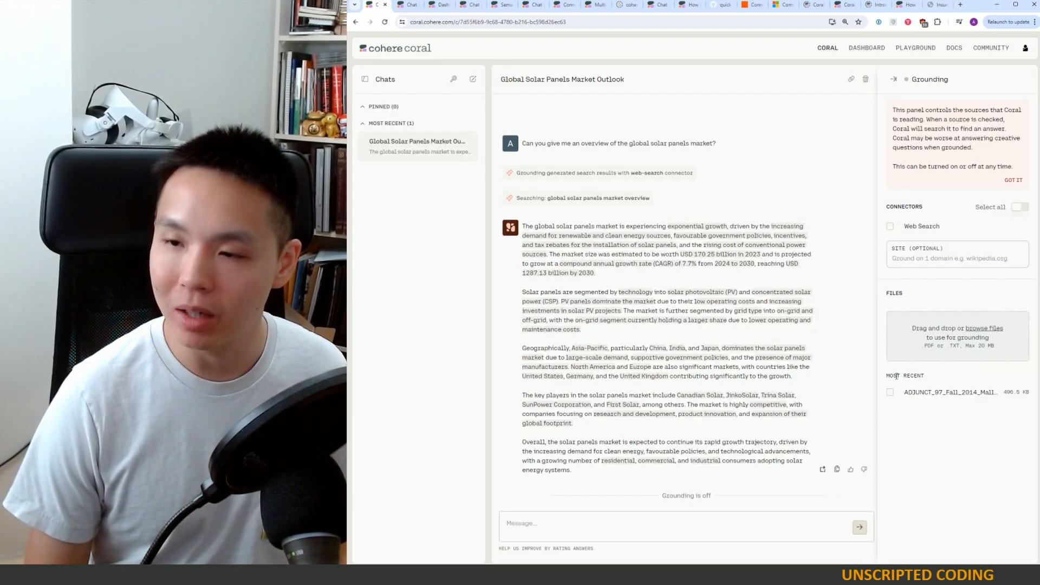
Go back to the insurance PDF with the s 35 Innocent Co-Insured passage highlighted
left_click(889, 392)
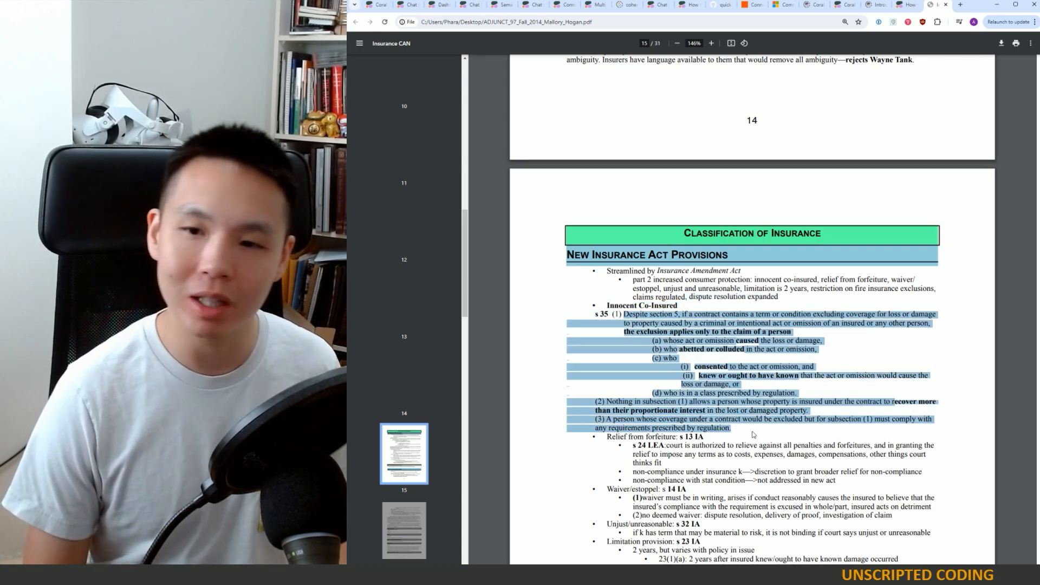
Ask Coral what the Innocent Co-Insured provision is and what it does, grounded on the insurance PDF
left_click(375, 5)
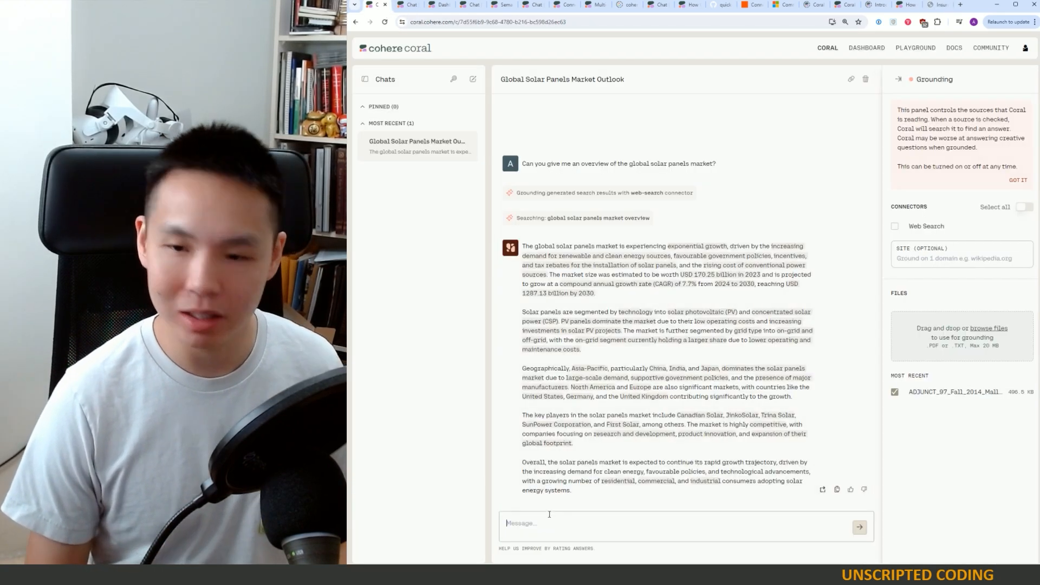
type("What is the")
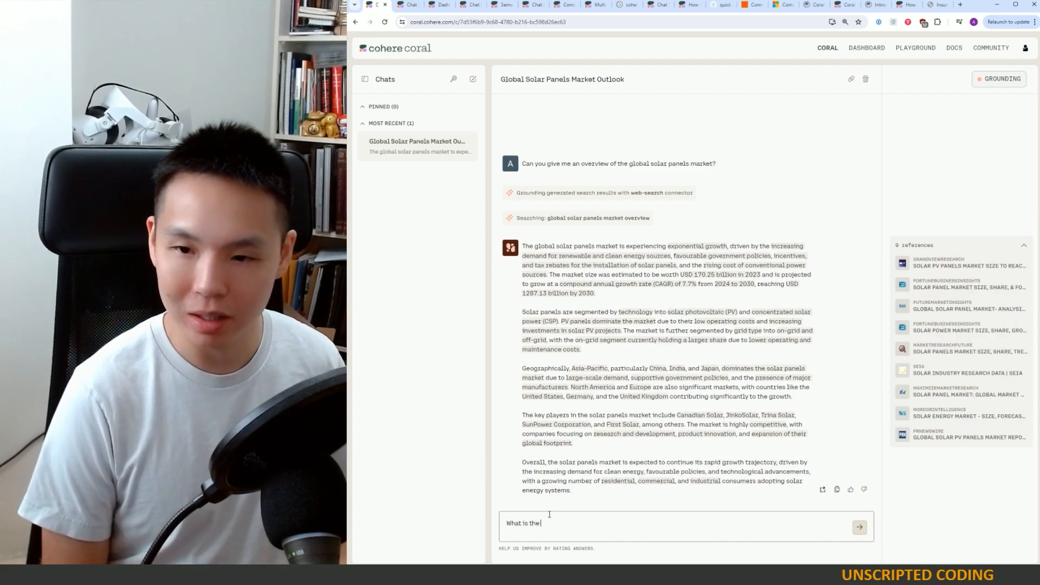
type("Innocent Co-Insured provision")
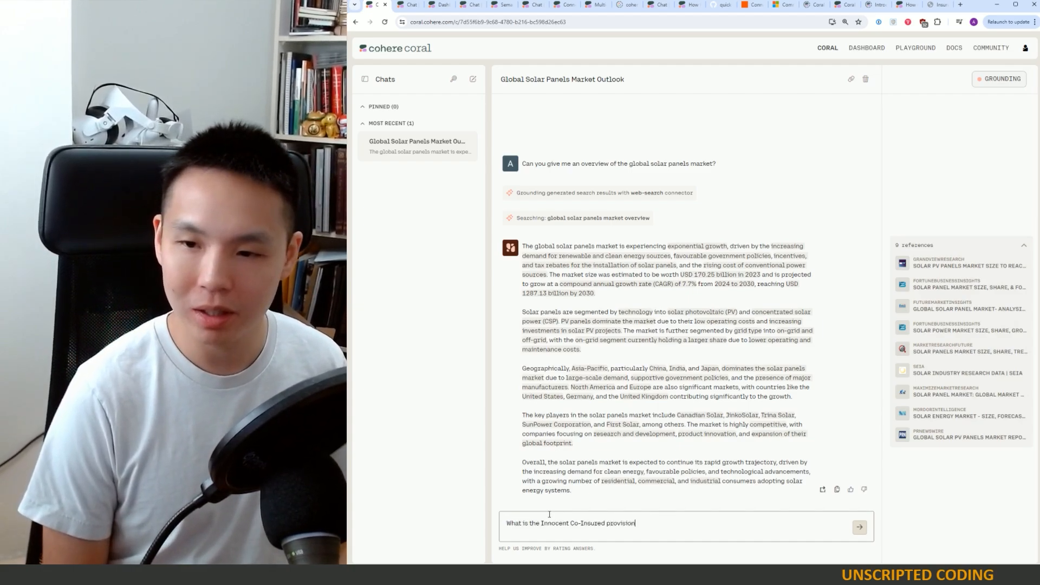
type("and what does it")
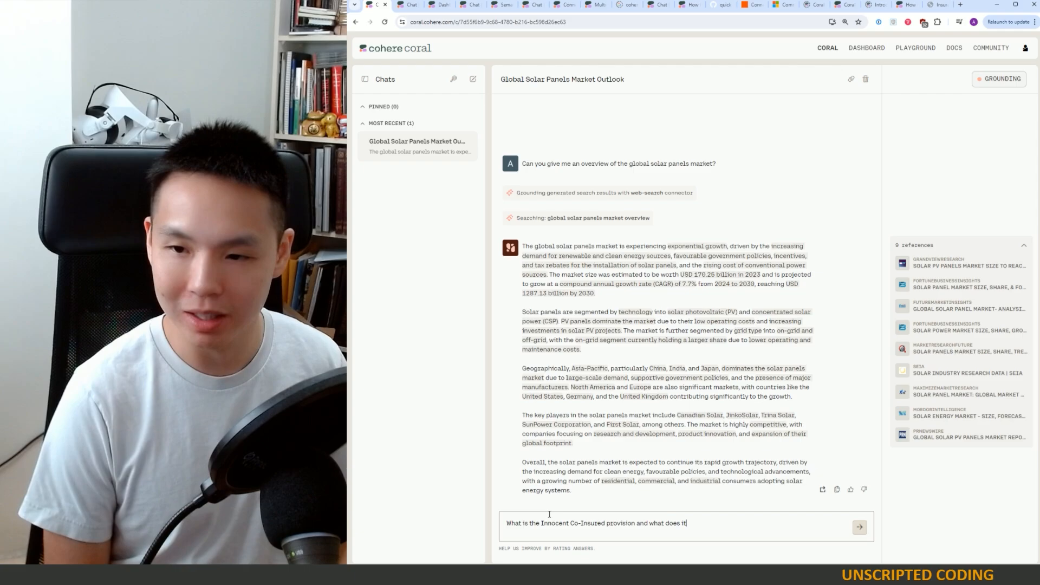
left_click(858, 526)
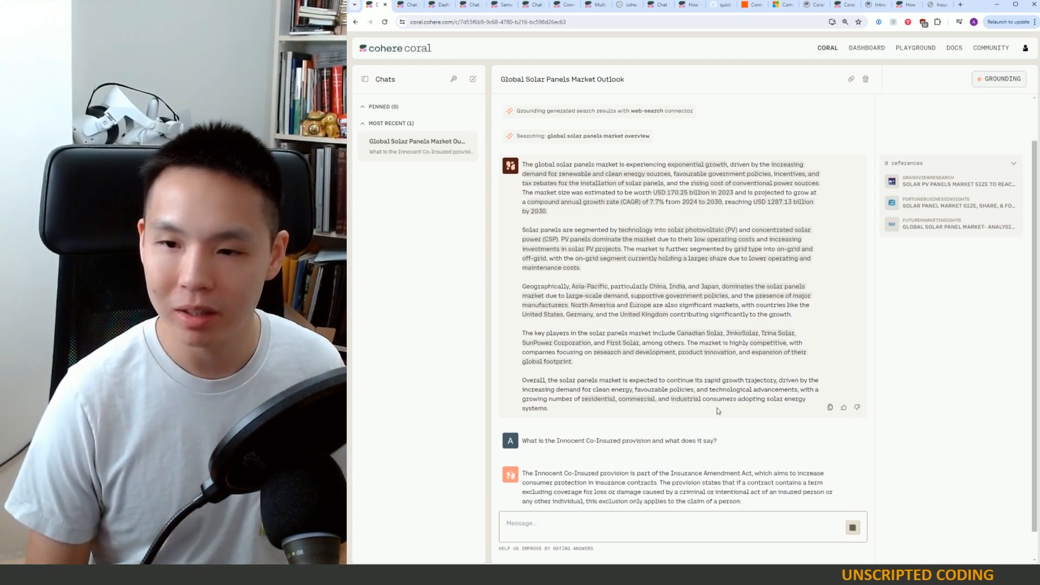
scroll("down", 3)
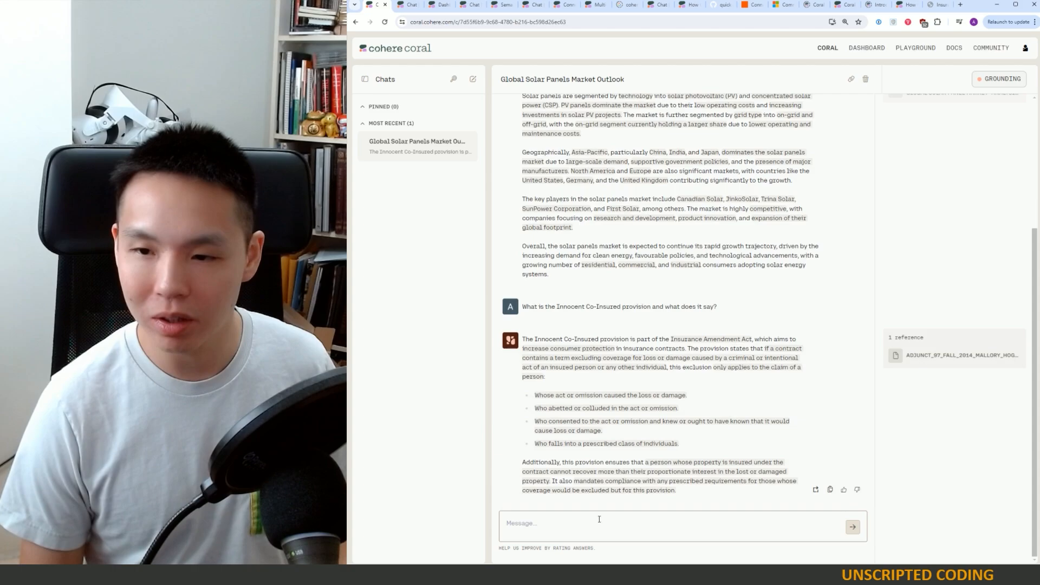
Ask Coral 'Can you reproduce the section for me' to get the full provision text
type("Can you")
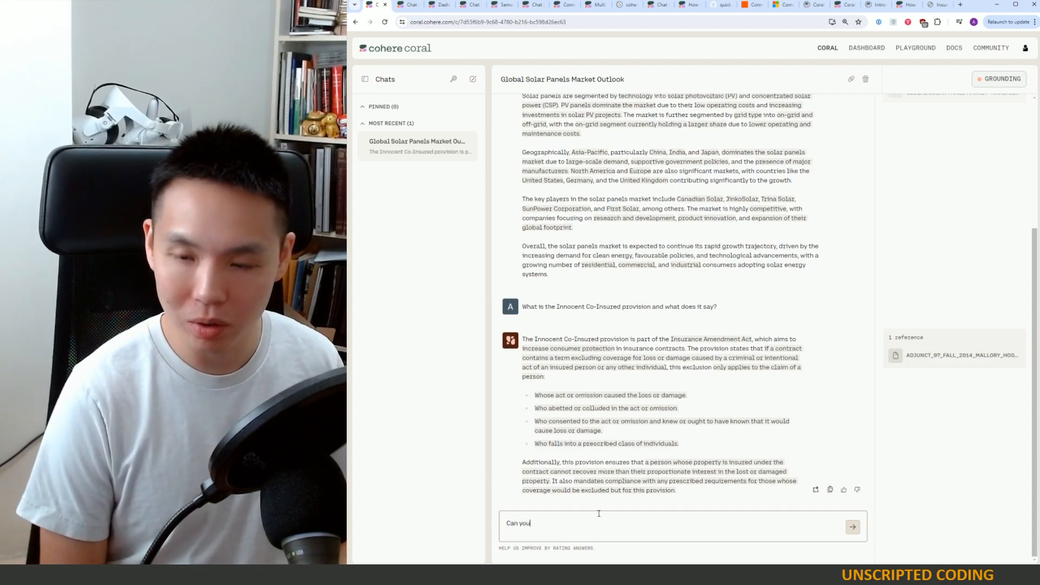
type("reproduce the")
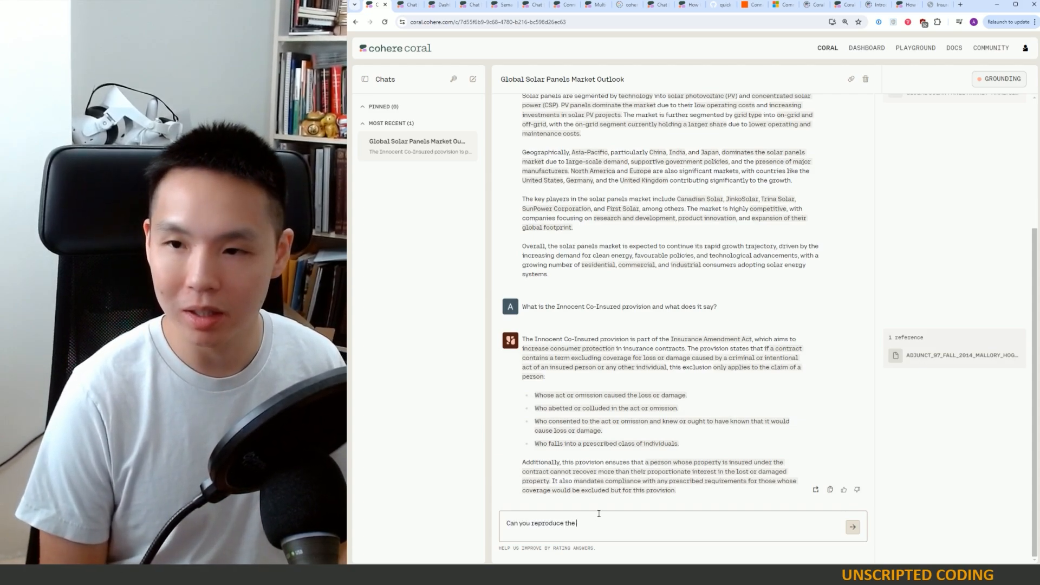
type("section for me")
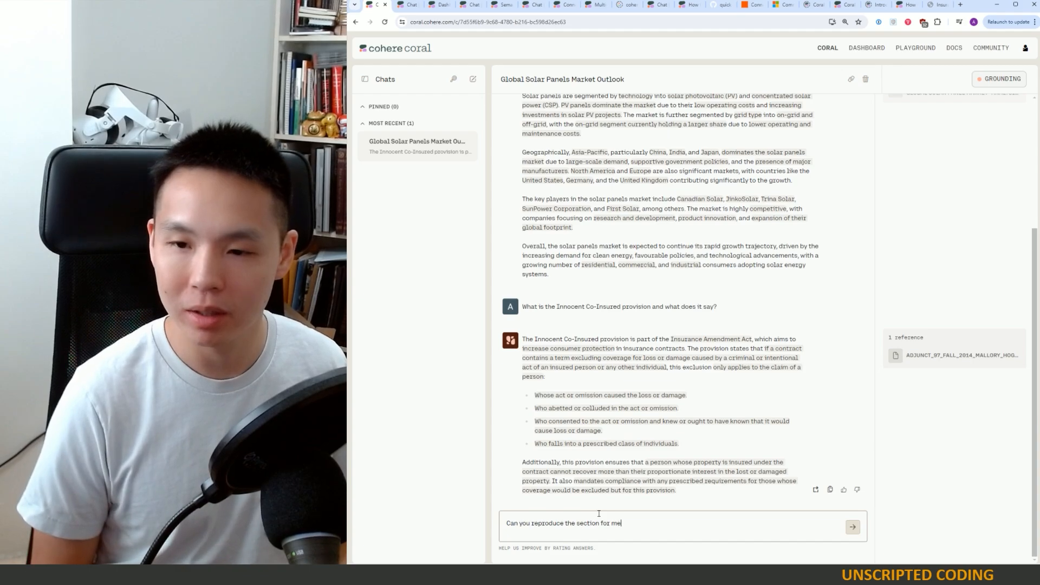
left_click(852, 527)
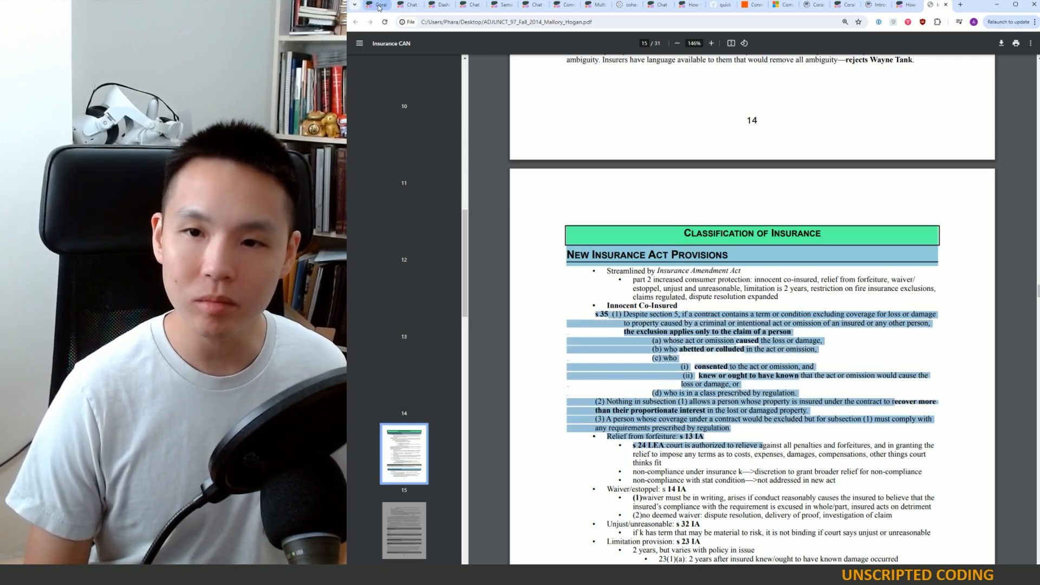
Compare against the original s 35 text on page 15 of the PDF and return to Coral
left_click(375, 4)
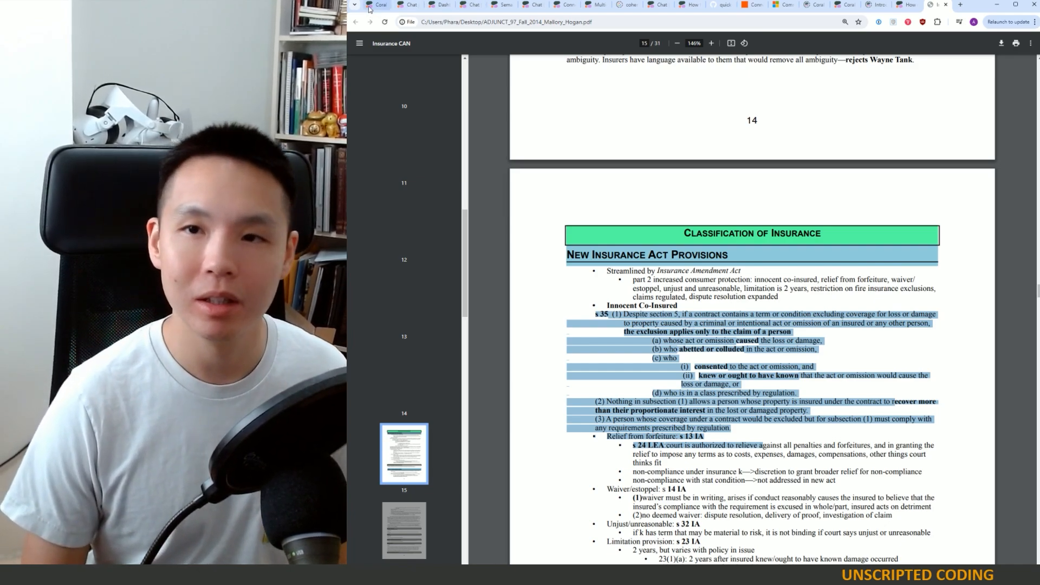
left_click(376, 4)
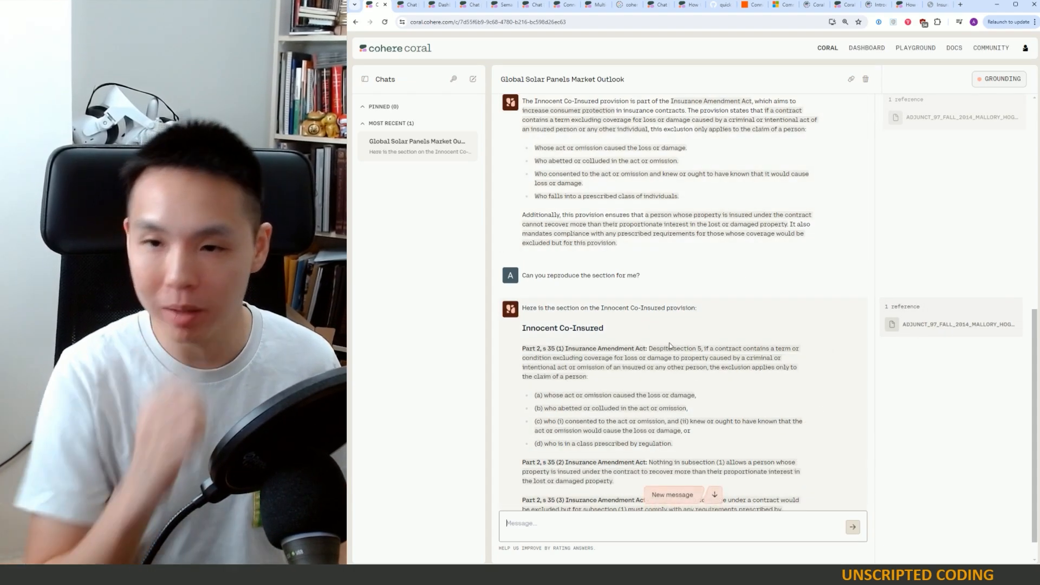
Look over Cohere's chat-with-RAG product page, then move to the dashboard welcome page
left_click(408, 5)
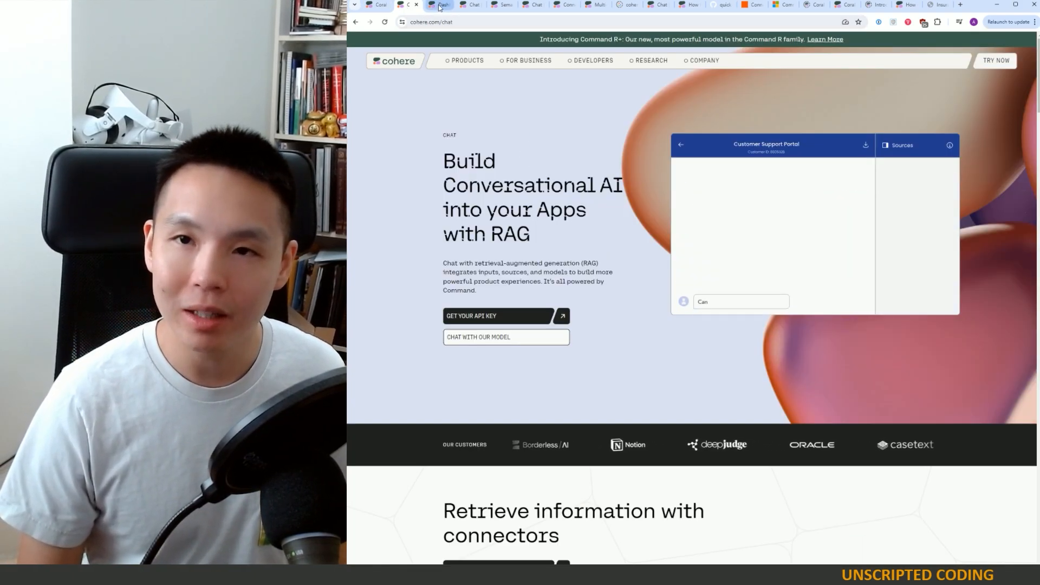
left_click(436, 4)
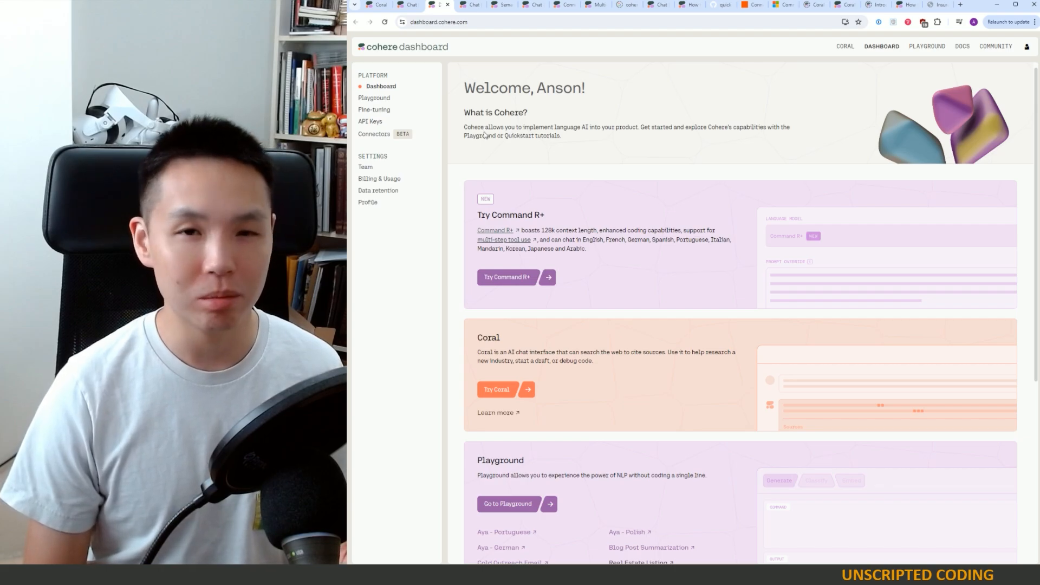
mouse_move(531, 146)
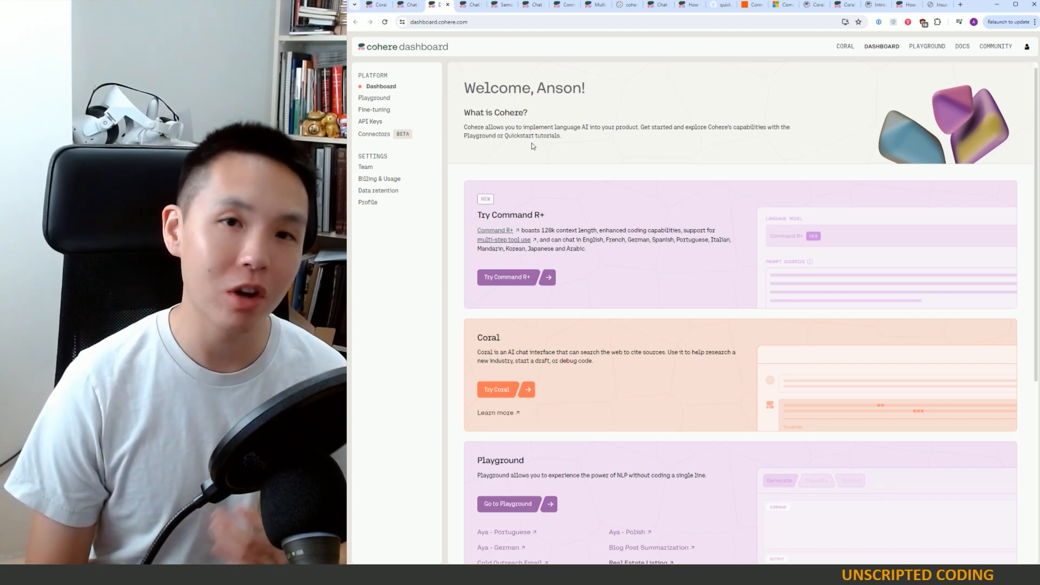
View the Playground chat with command-r-plus and the Web Search connector, then return to Coral's solar conversation
scroll("down", 3)
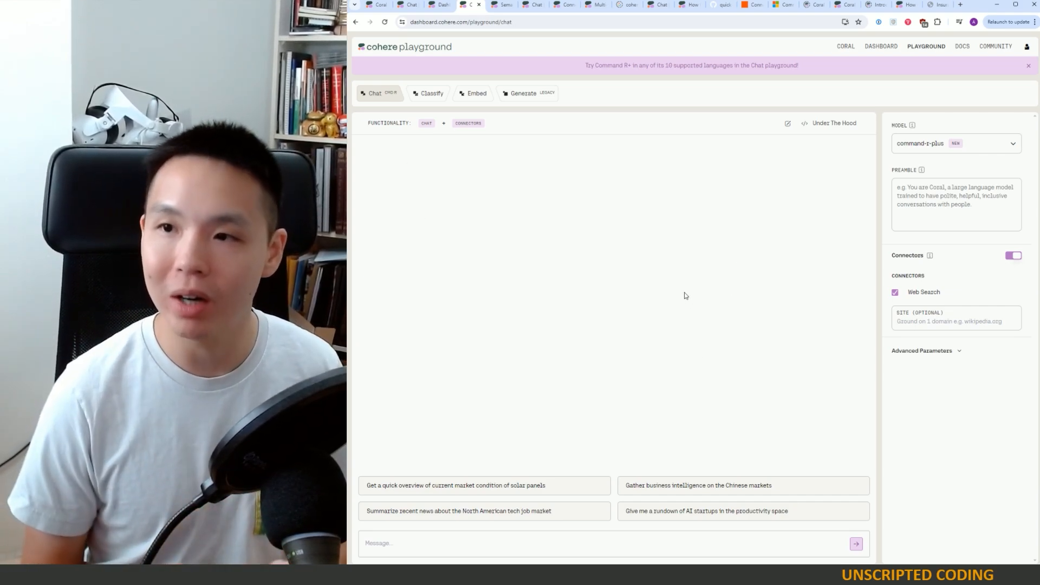
mouse_move(574, 485)
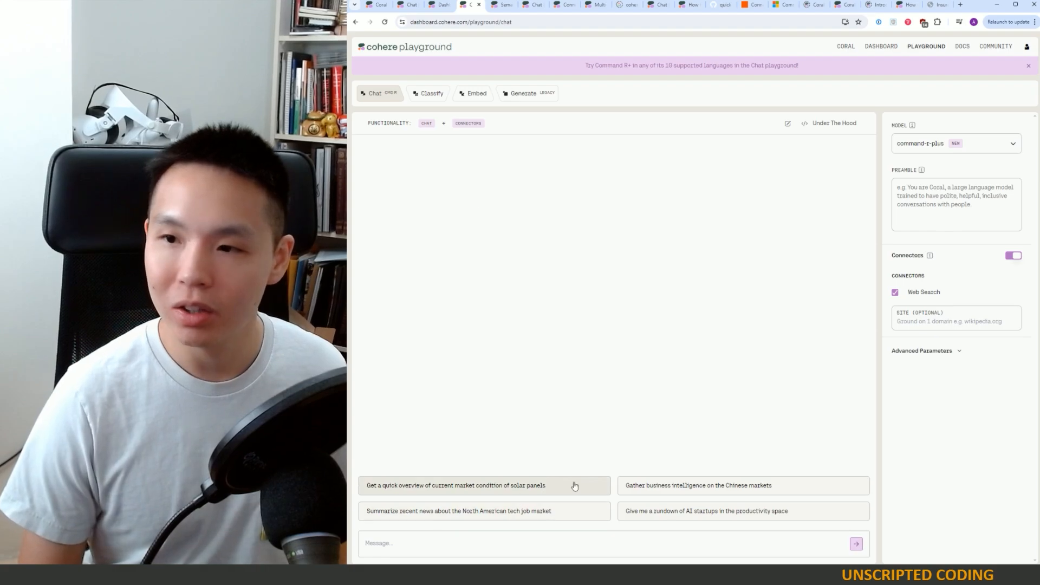
mouse_move(437, 54)
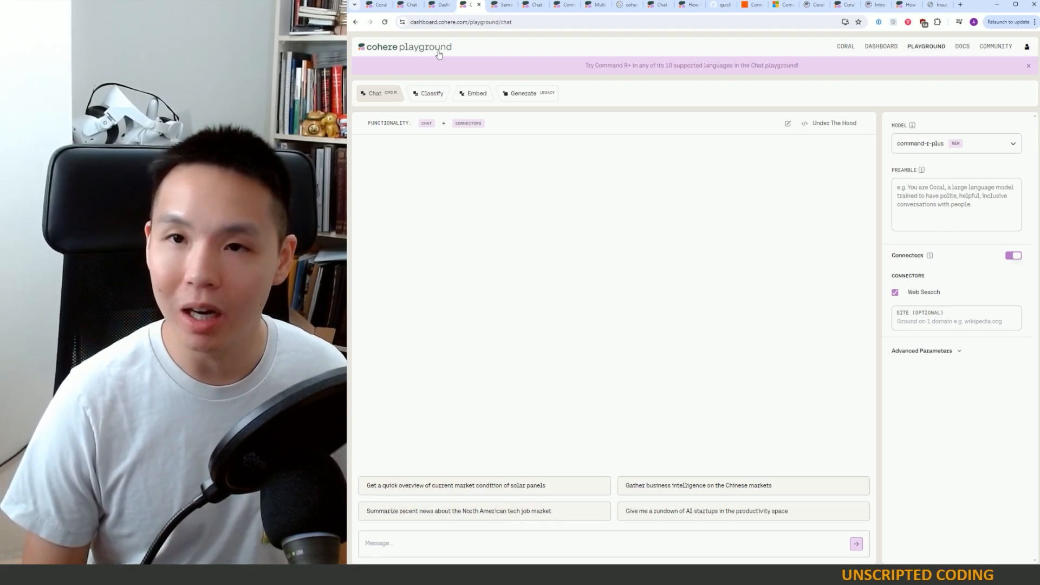
mouse_move(377, 4)
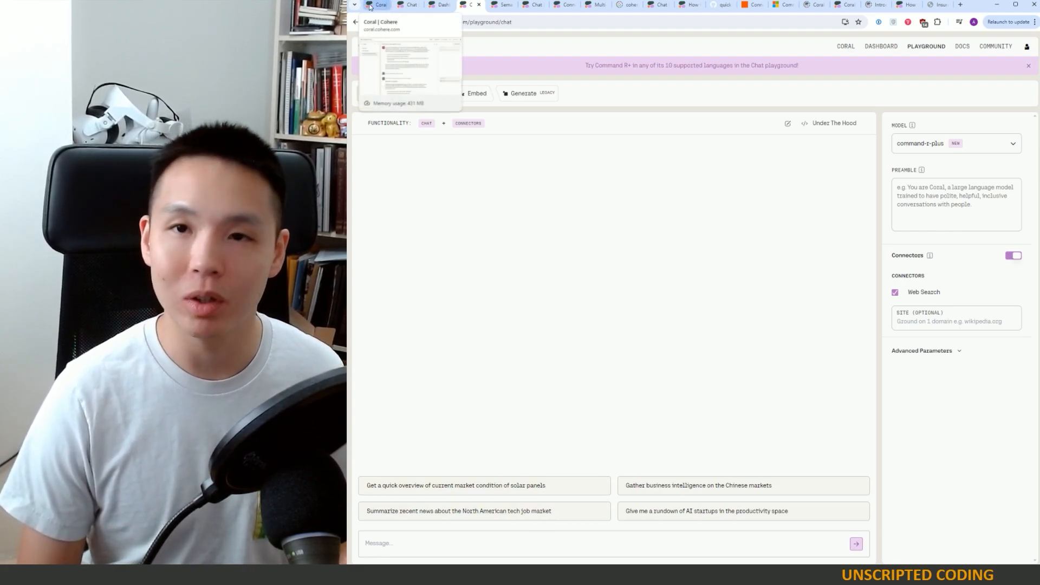
left_click(378, 4)
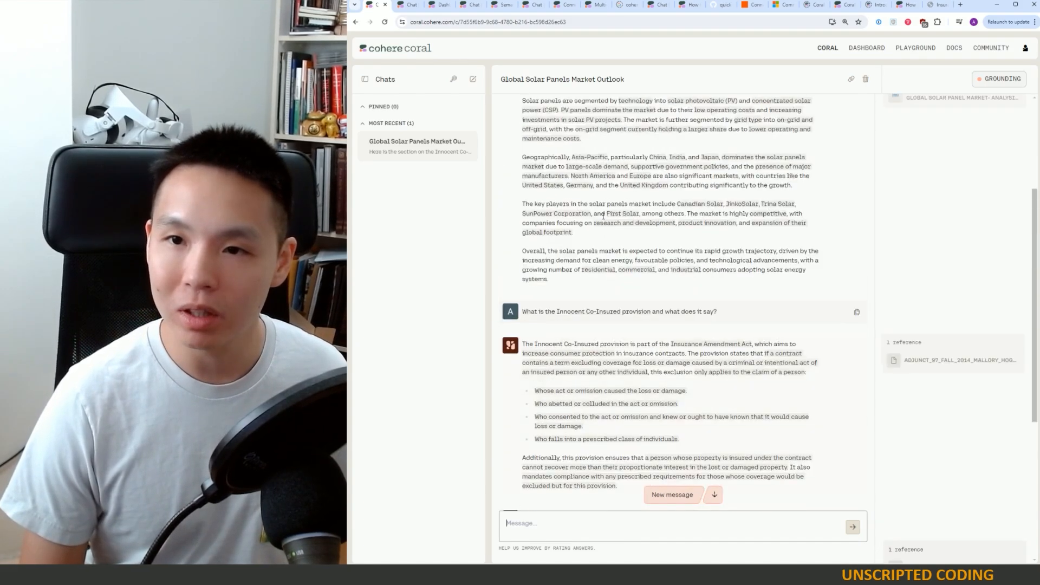
Send the global solar panels market question in Playground and inspect its raw API request via Under The Hood
scroll("up", 3)
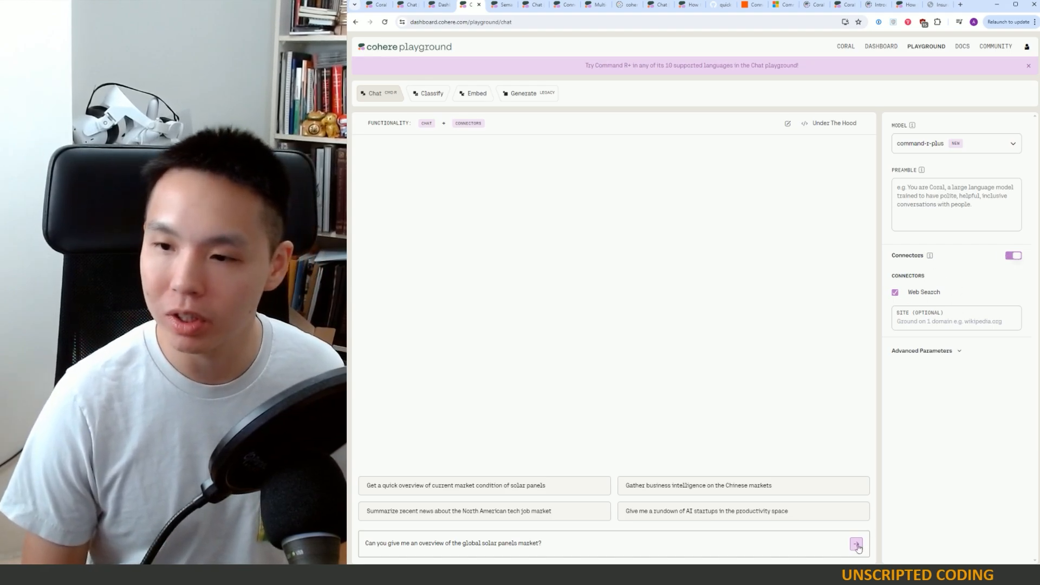
left_click(856, 544)
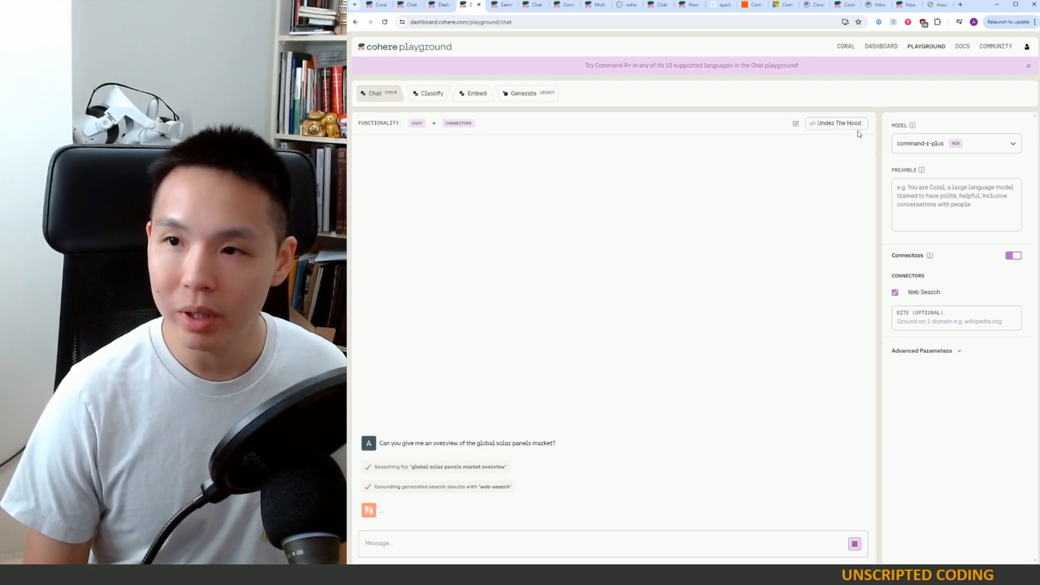
left_click(836, 122)
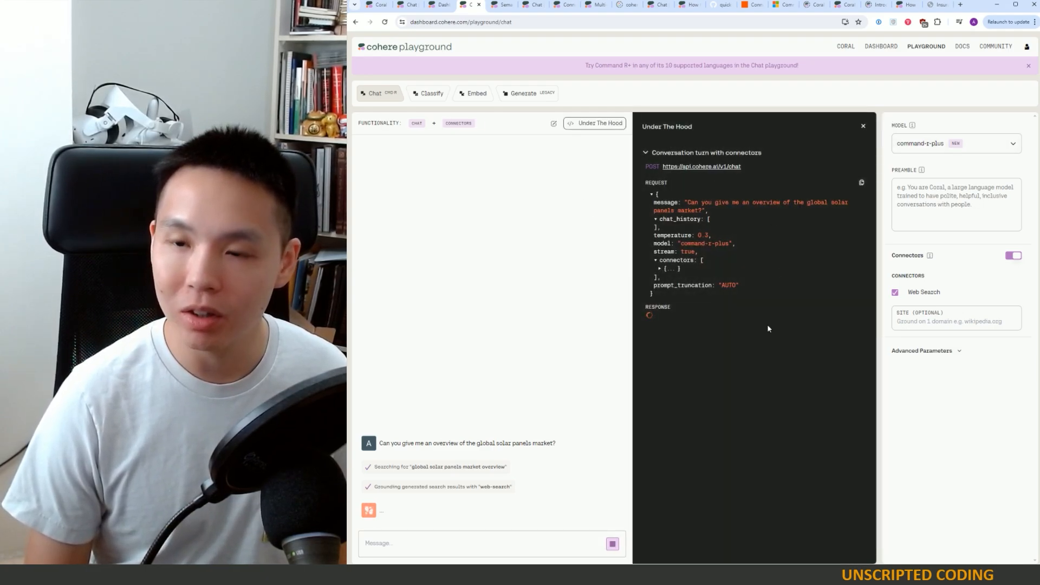
mouse_move(784, 350)
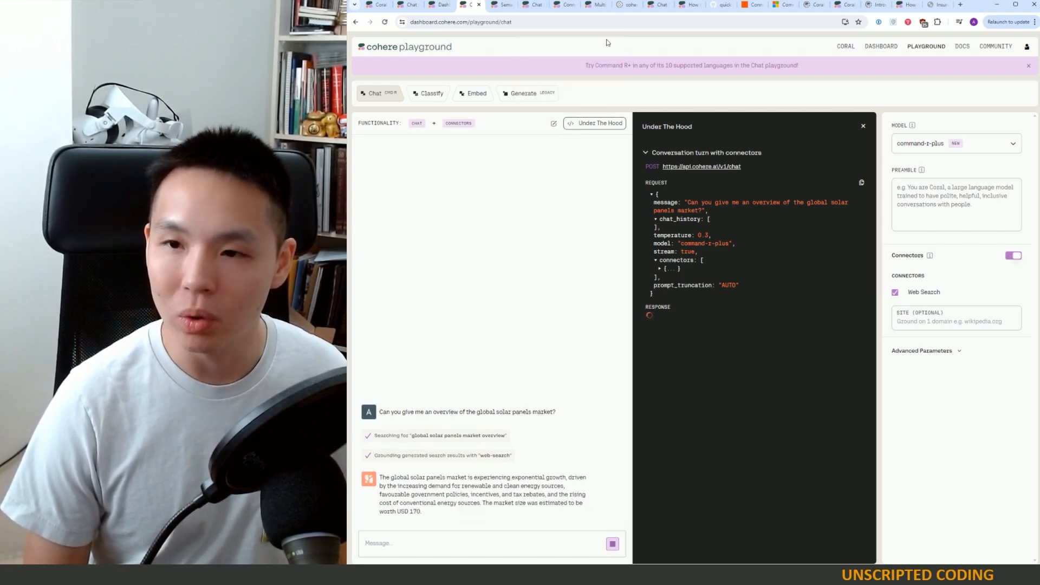
left_click(863, 125)
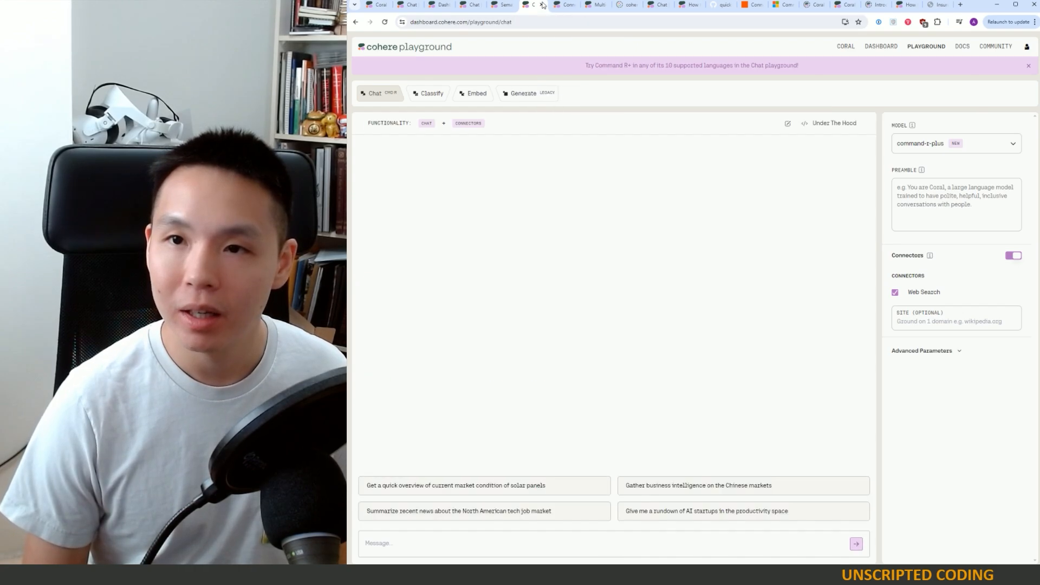
Reach the Introduction to Connectors page and read its web-search Python request example
left_click(530, 4)
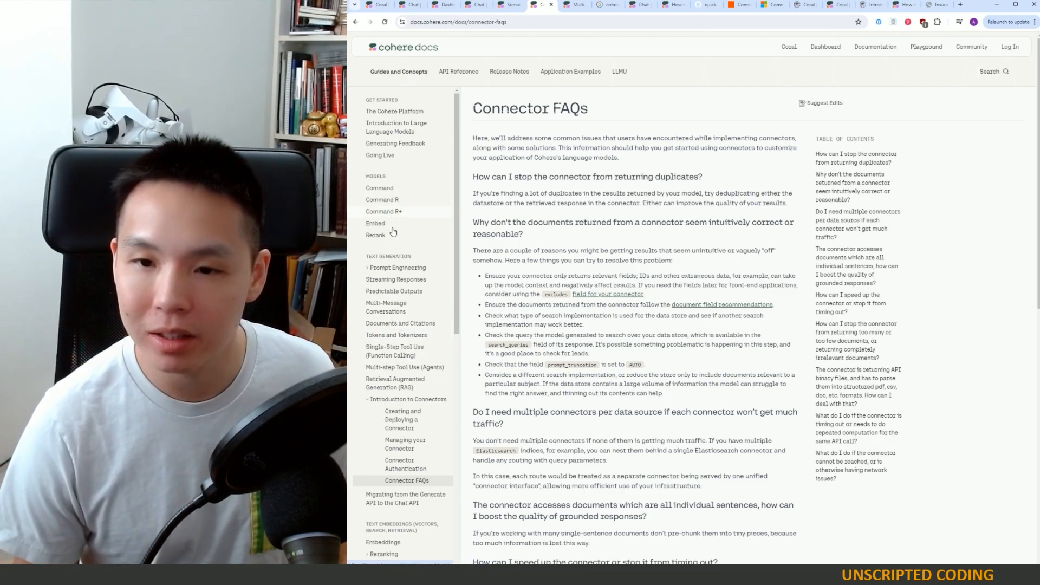
scroll("down", 3)
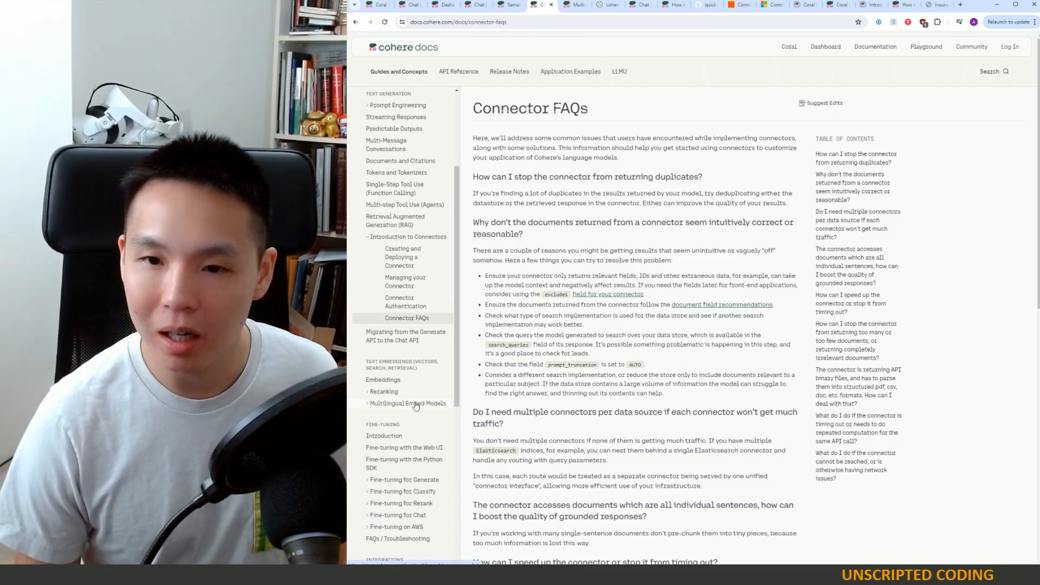
scroll("up", 3)
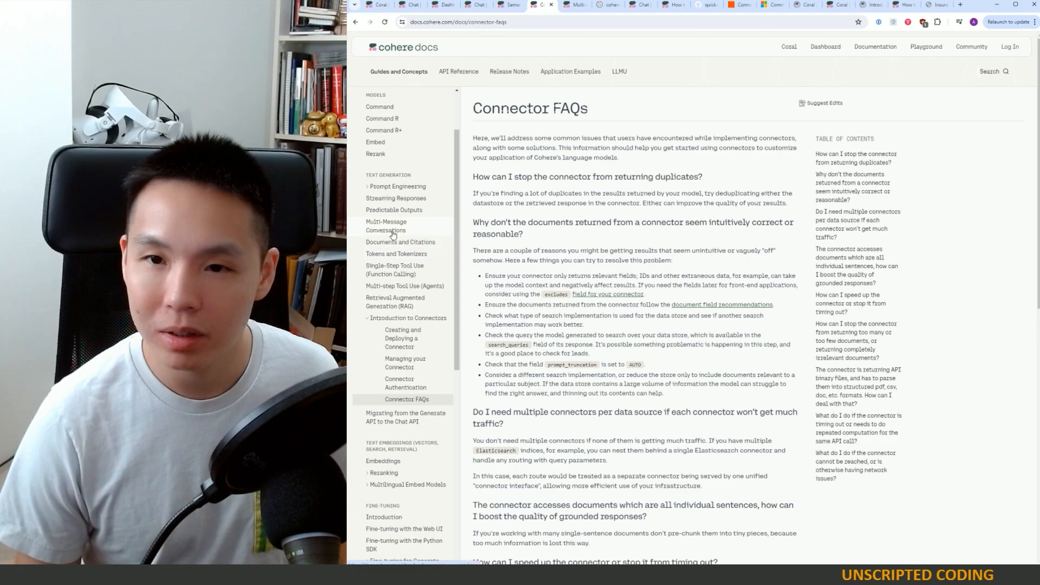
left_click(400, 242)
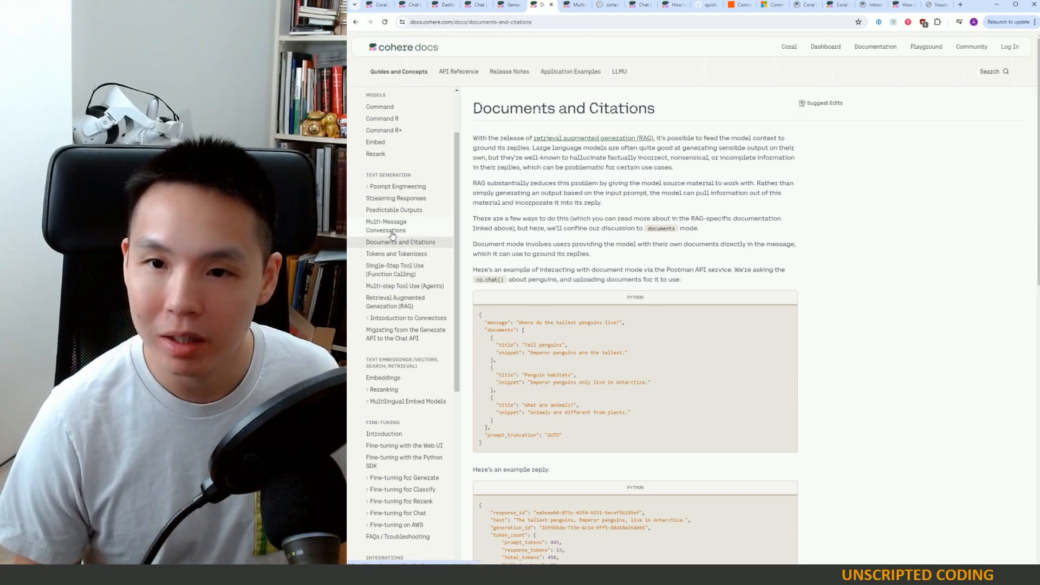
mouse_move(410, 325)
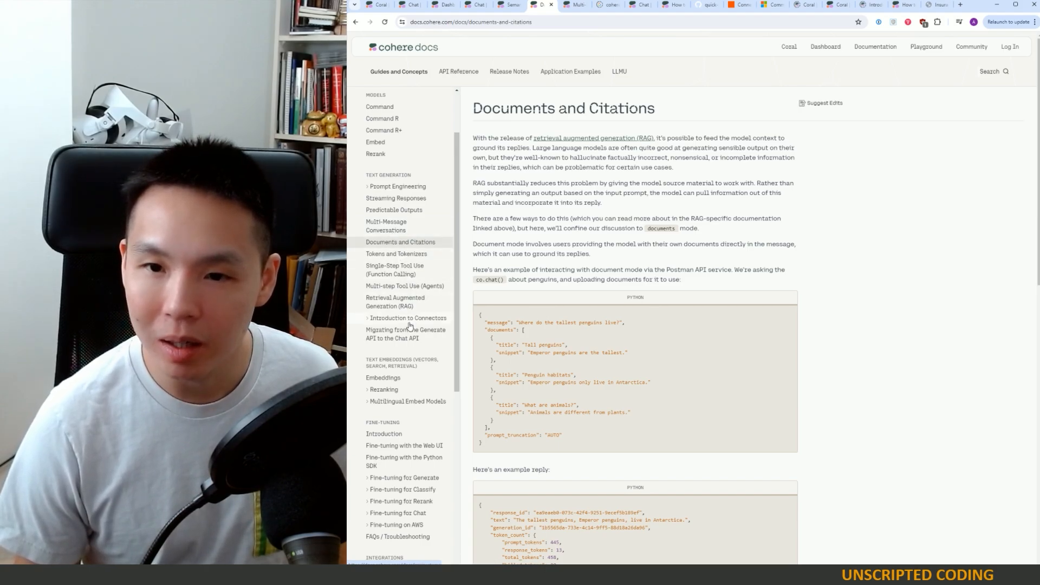
left_click(407, 317)
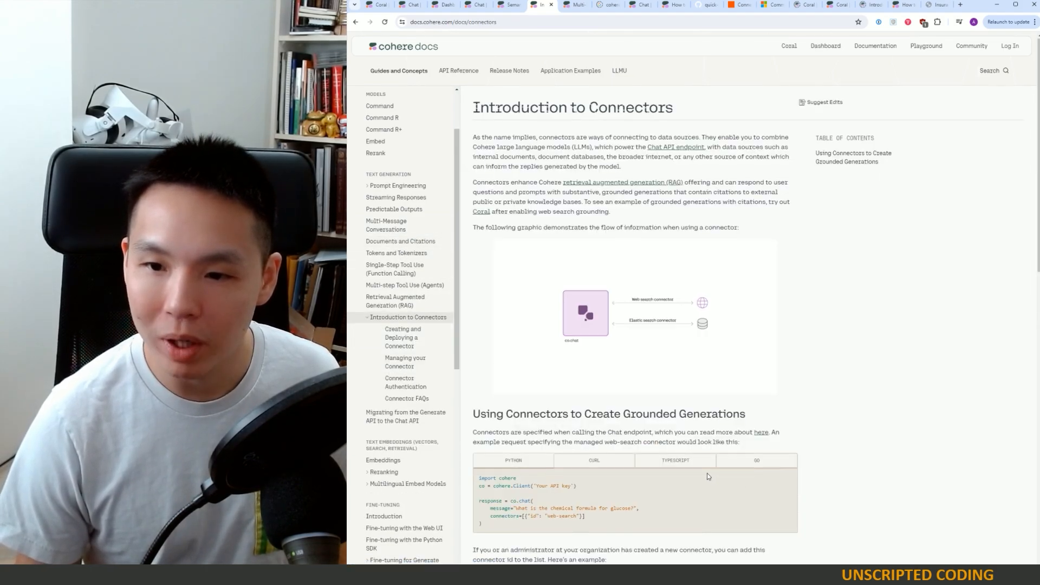
scroll("down", 3)
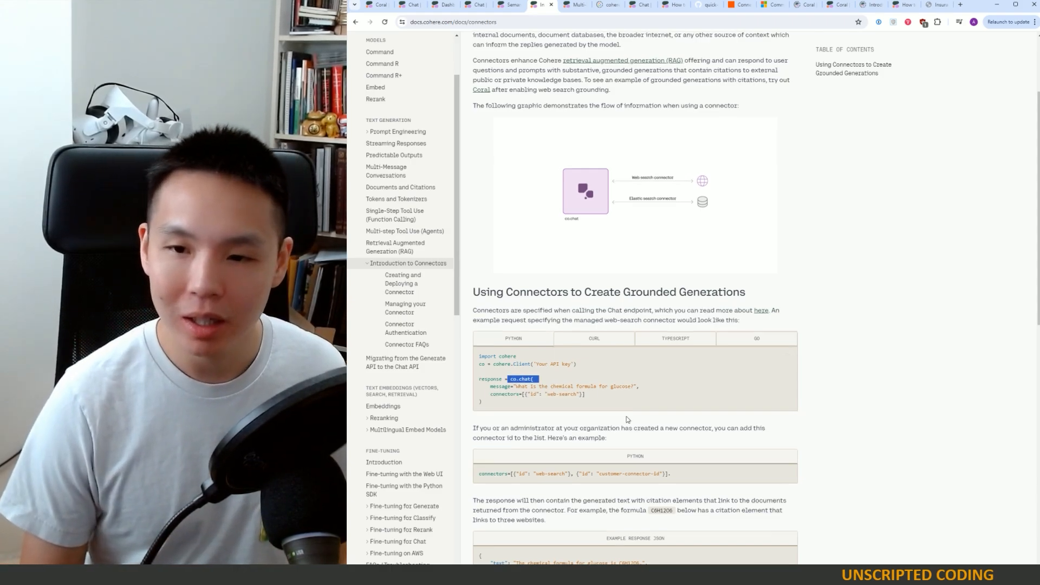
scroll("down", 3)
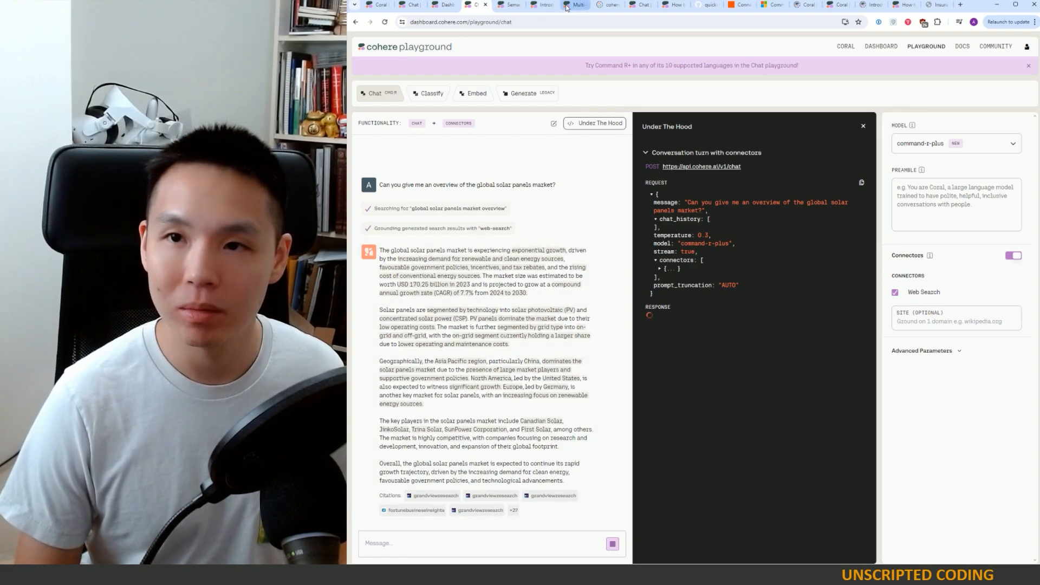
Read through the connectors page's example response JSON with its citations
left_click(572, 4)
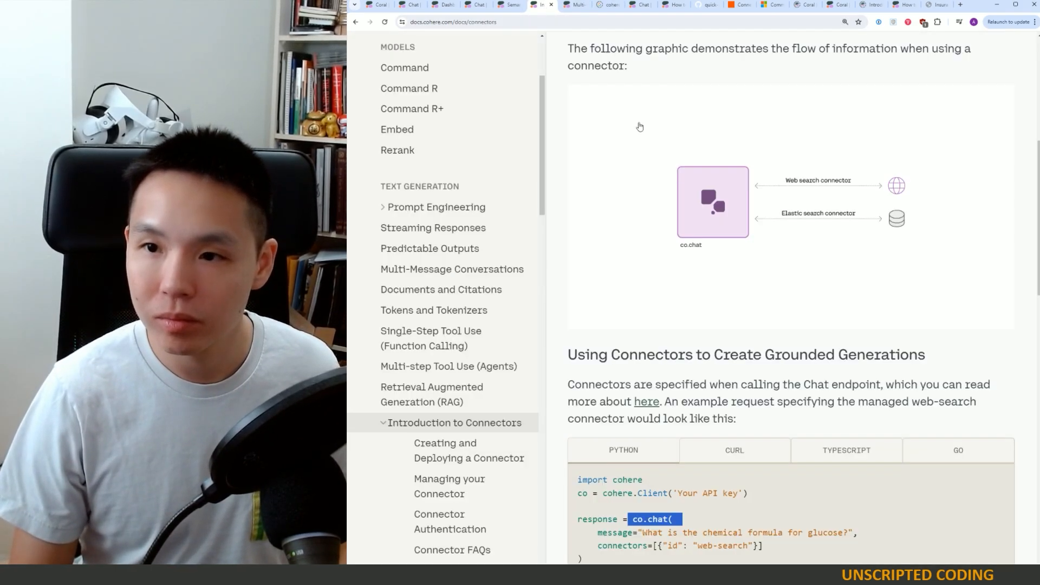
scroll("down", 3)
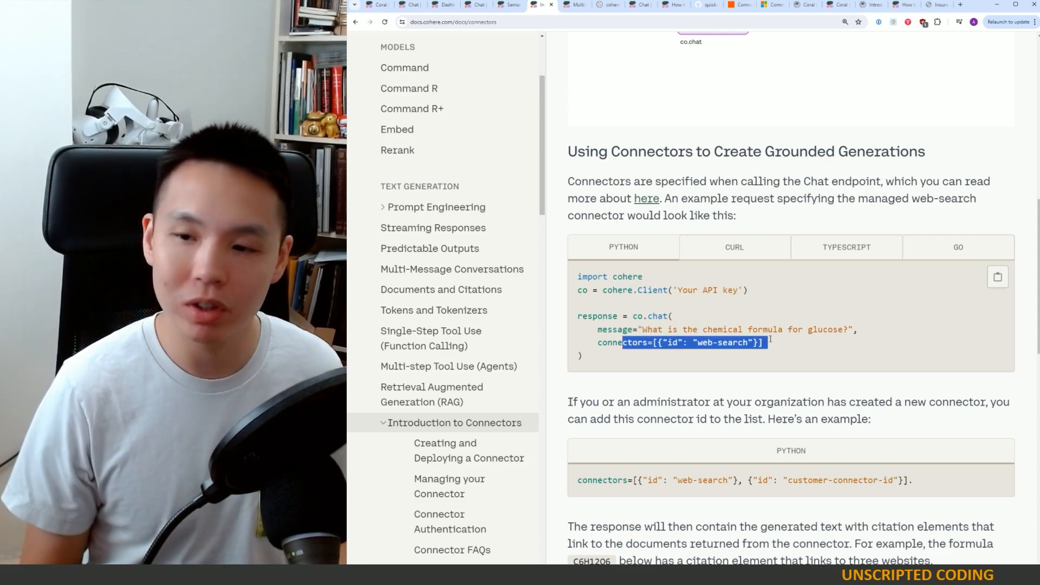
scroll("down", 3)
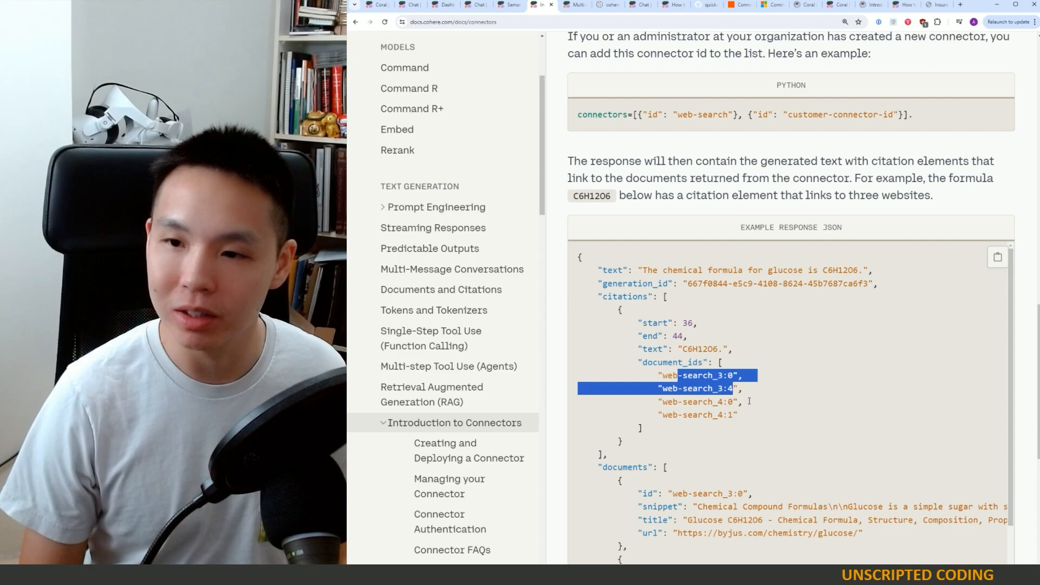
scroll("down", 3)
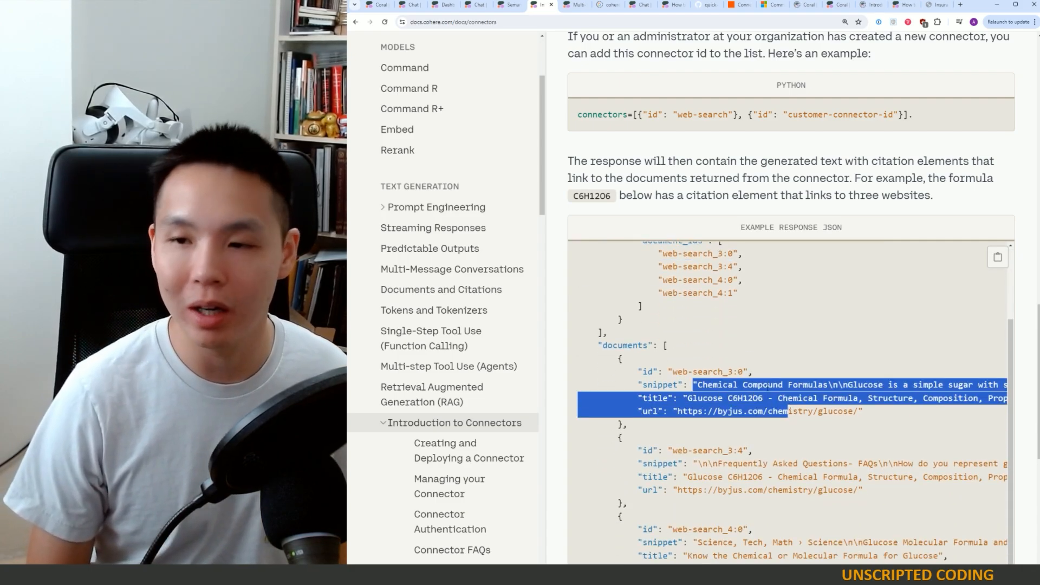
scroll("down", 3)
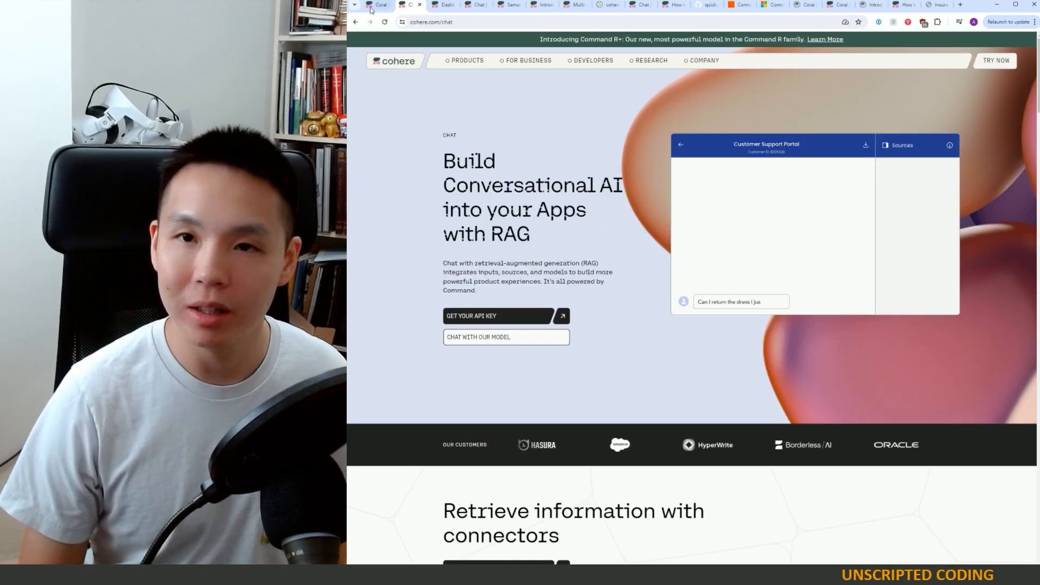
Scroll the Under The Hood panel down to the stream-end chat response data
left_click(441, 5)
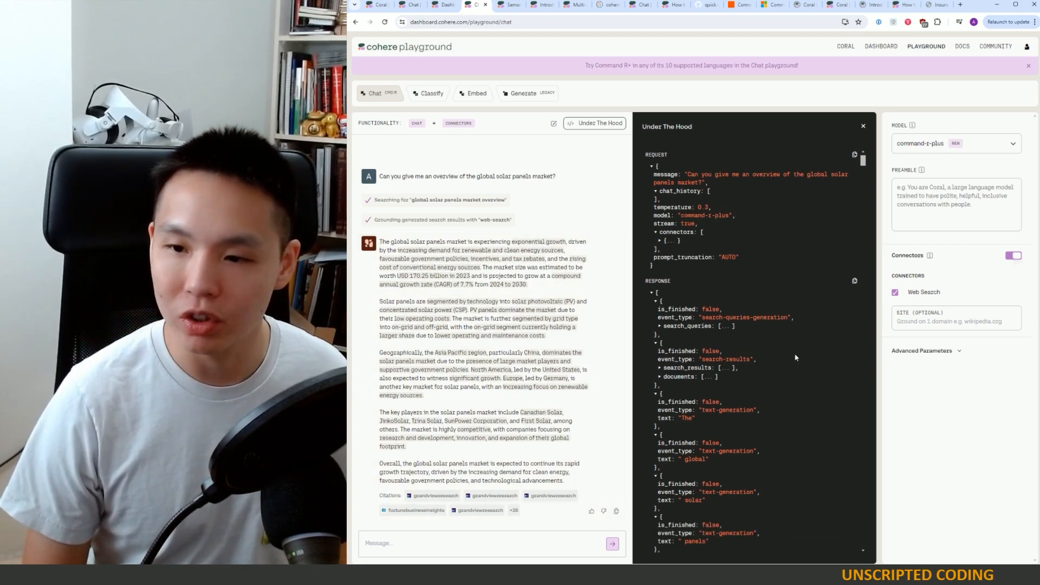
scroll("down", 3)
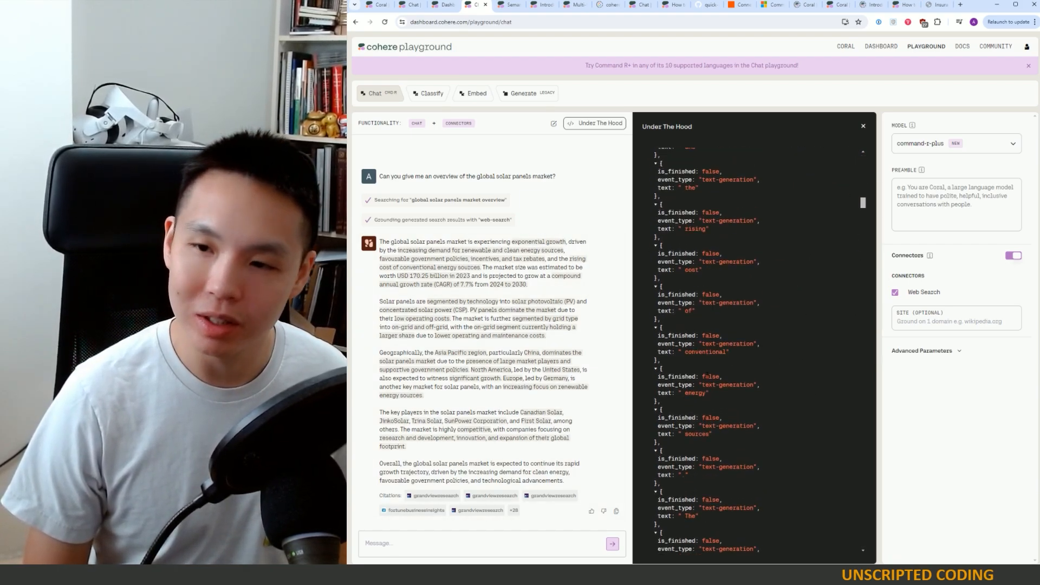
scroll("down", 3)
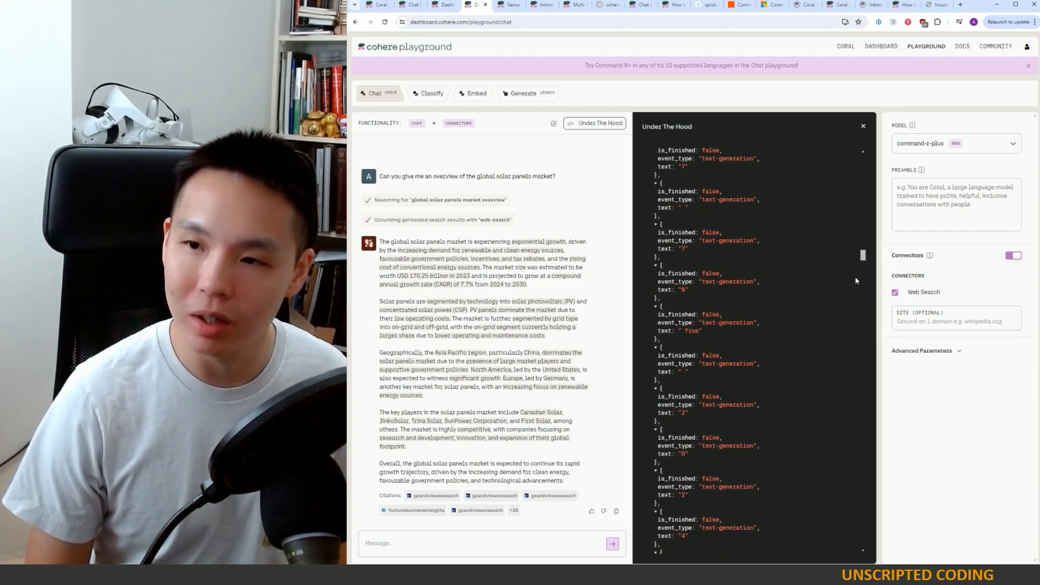
scroll("down", 3)
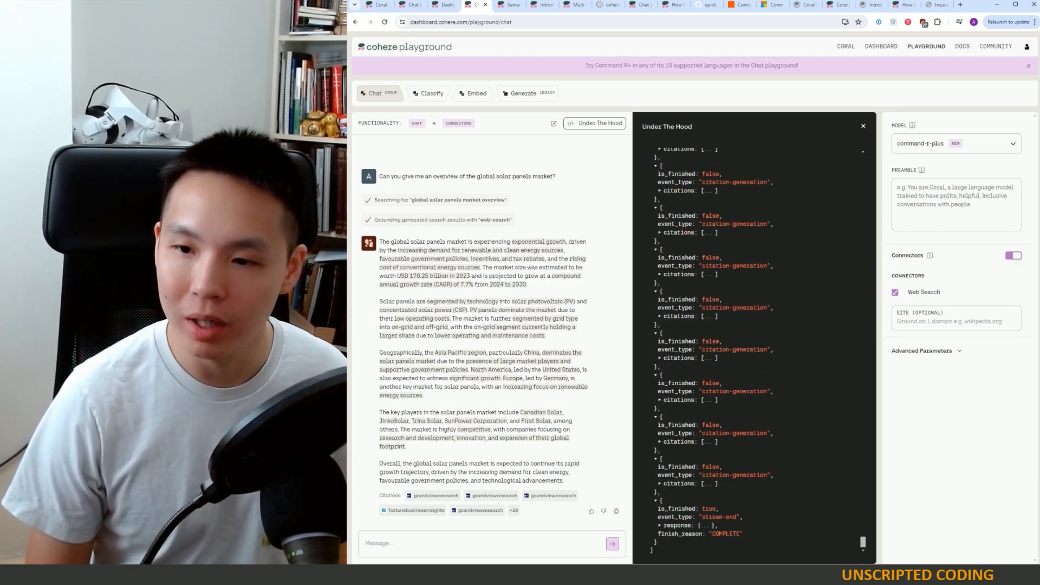
scroll("down", 3)
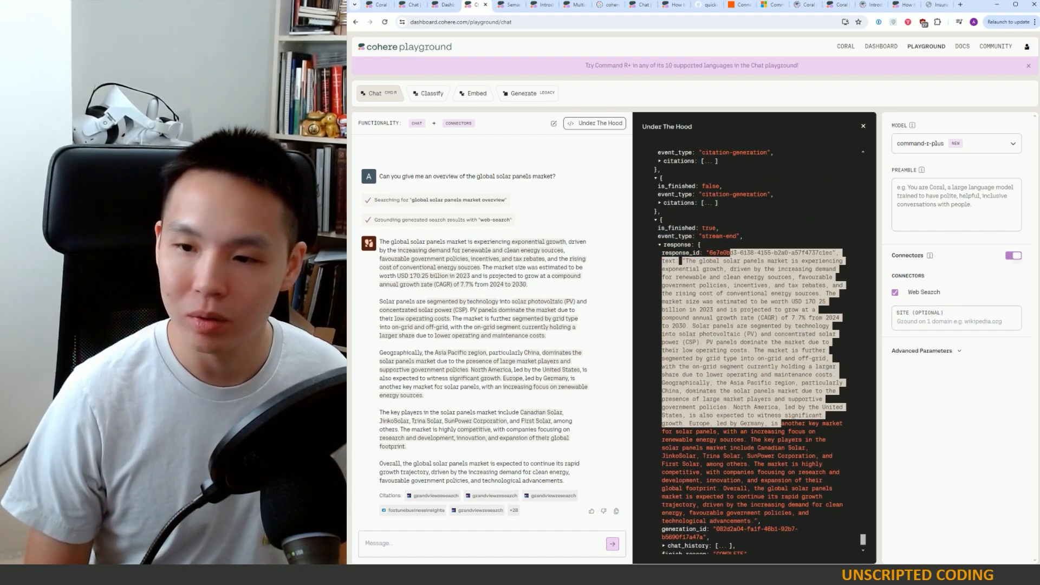
scroll("down", 3)
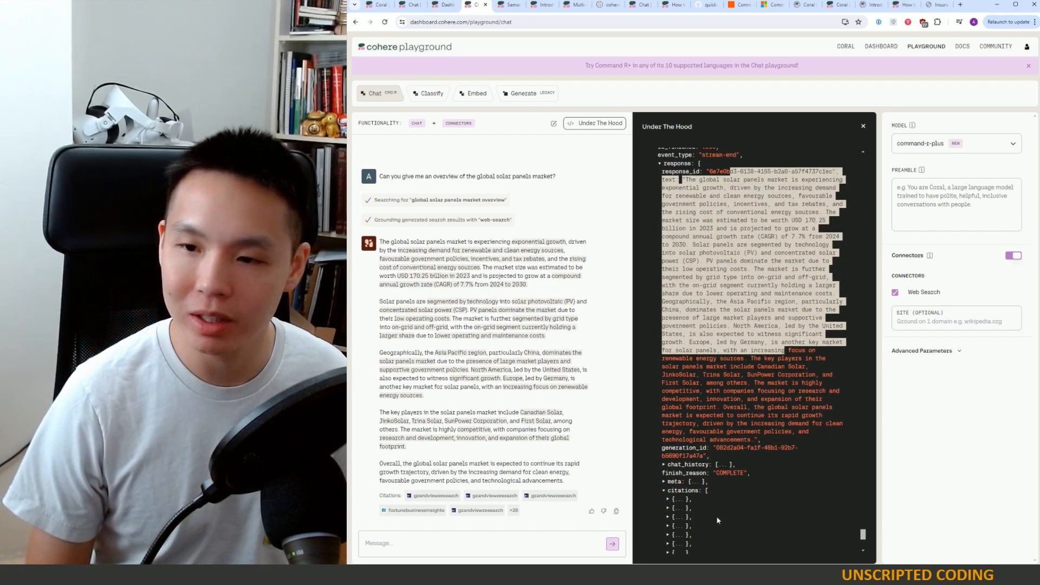
scroll("down", 3)
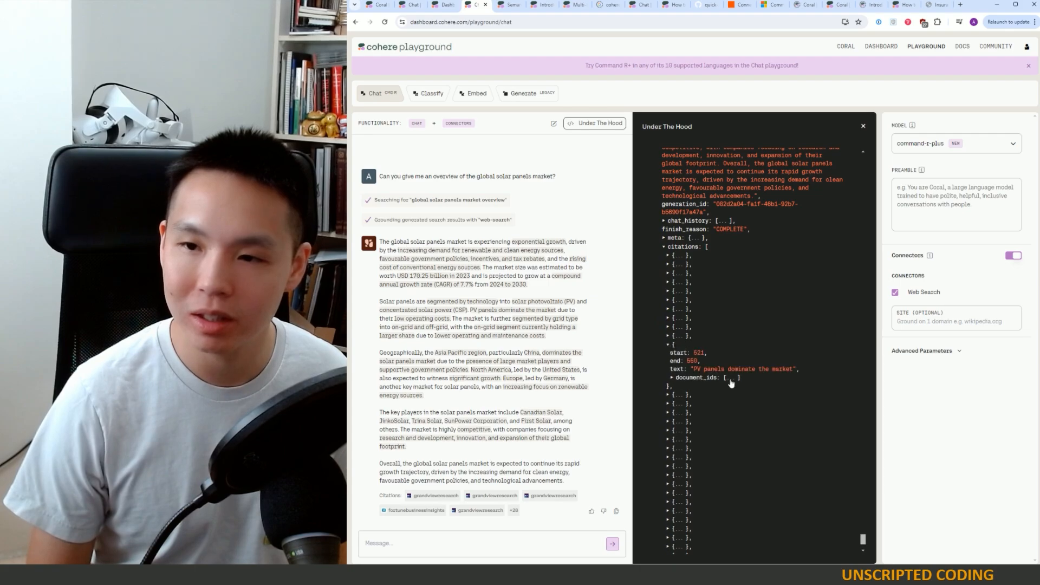
scroll("down", 3)
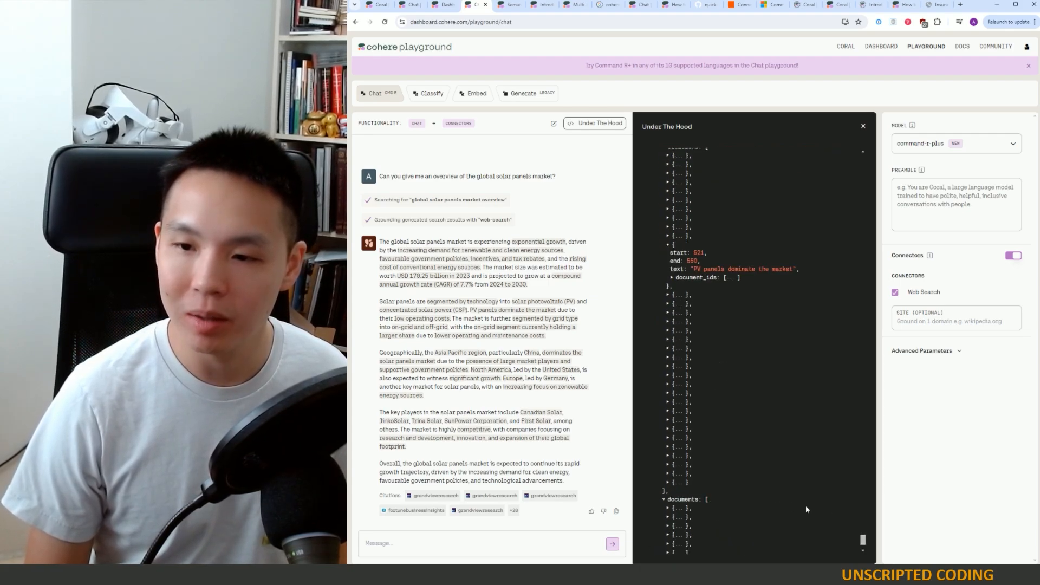
scroll("down", 3)
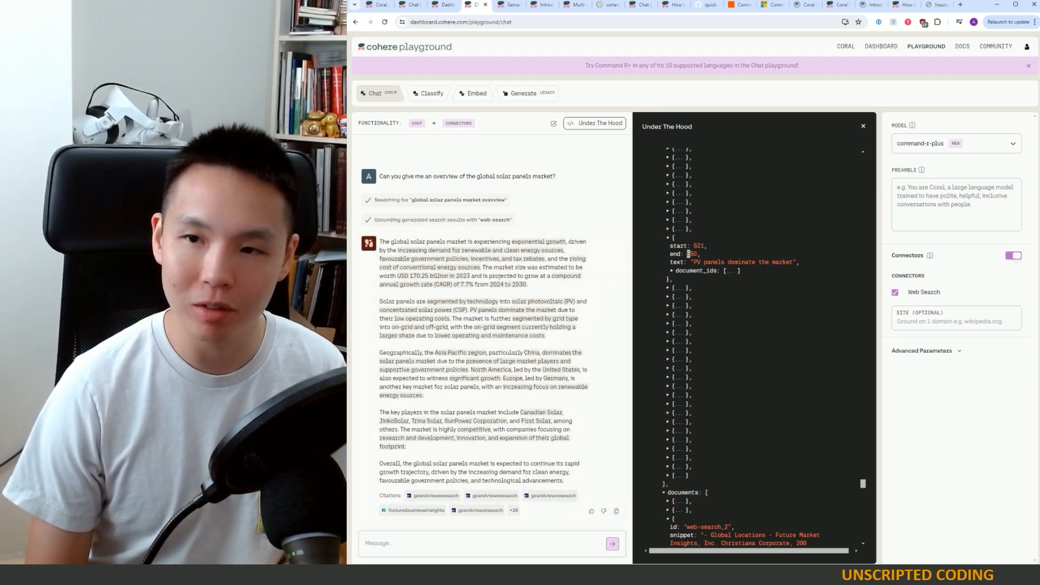
Expand the 'PV panels dominate the market' citation's document_ids and browse the web-search documents
double_click(743, 261)
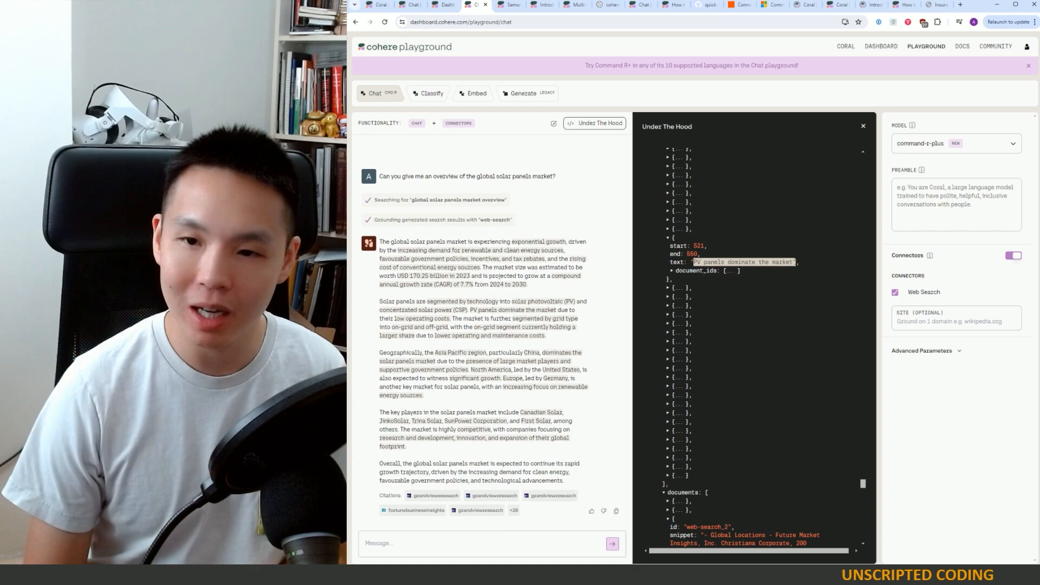
scroll("down", 3)
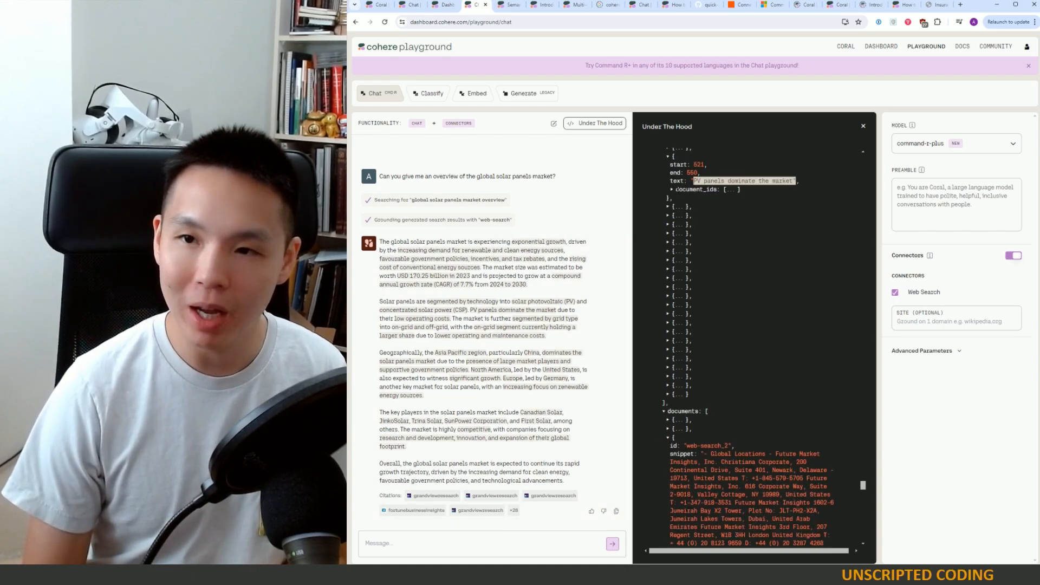
left_click(671, 188)
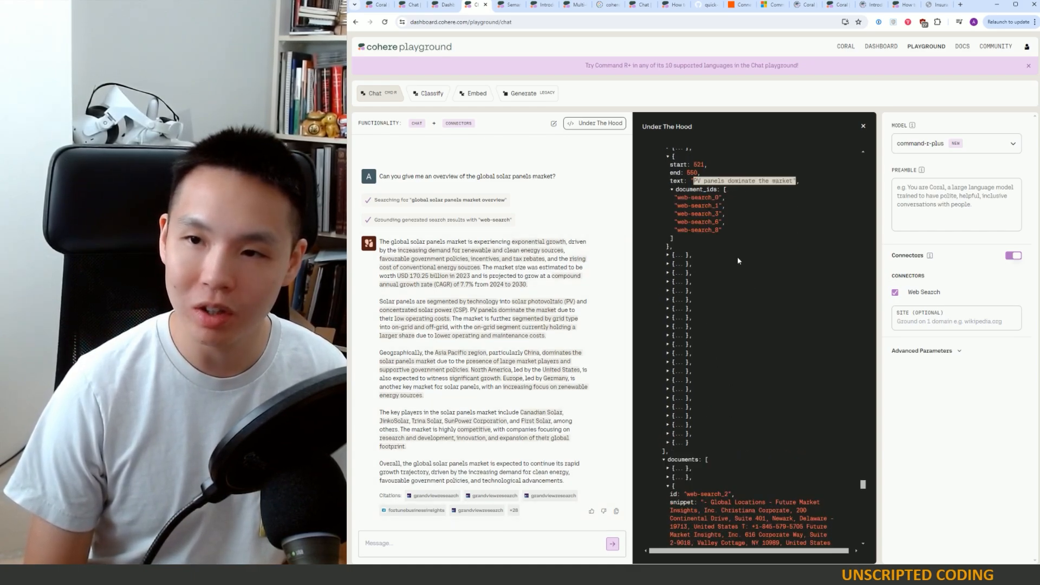
scroll("down", 3)
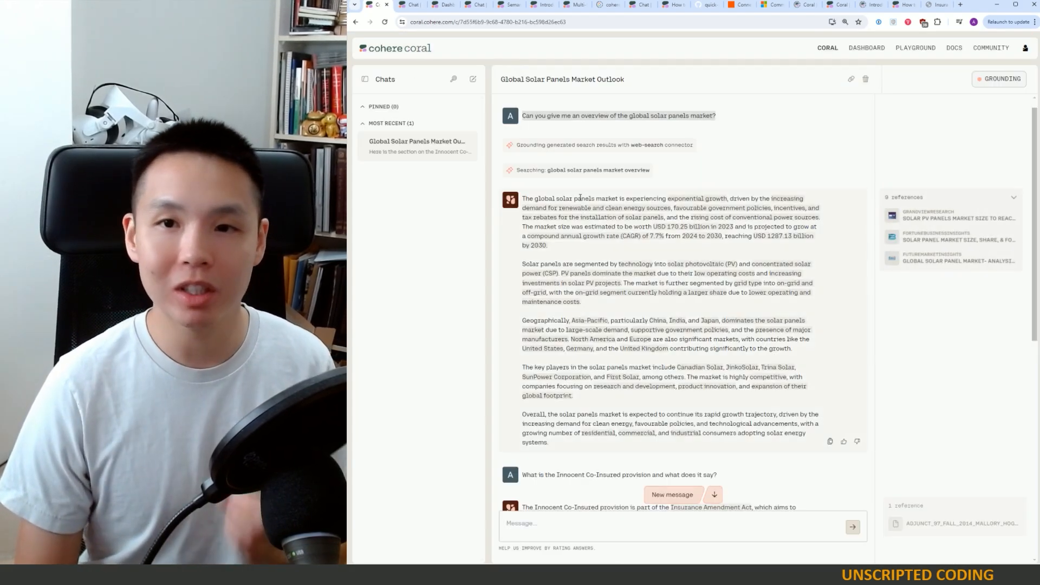
left_click(404, 5)
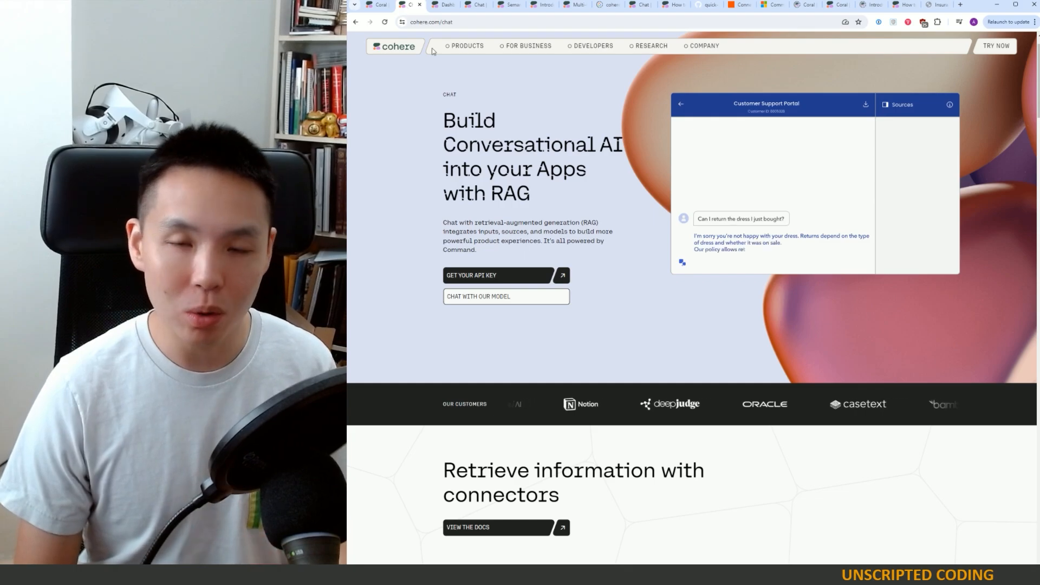
left_click(442, 5)
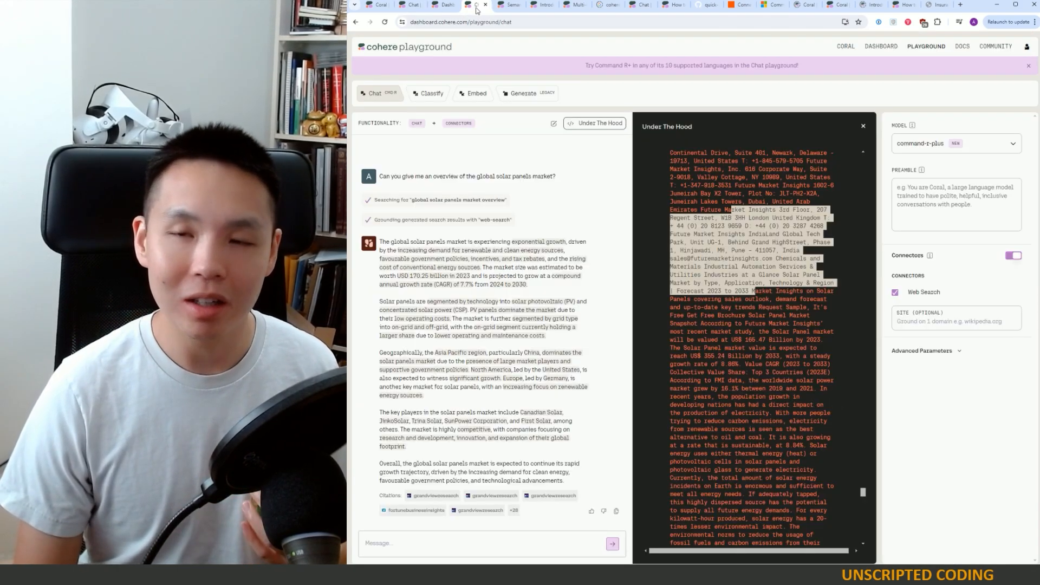
Skim the Semantic Search guide in Cohere Docs from top to bottom
left_click(509, 4)
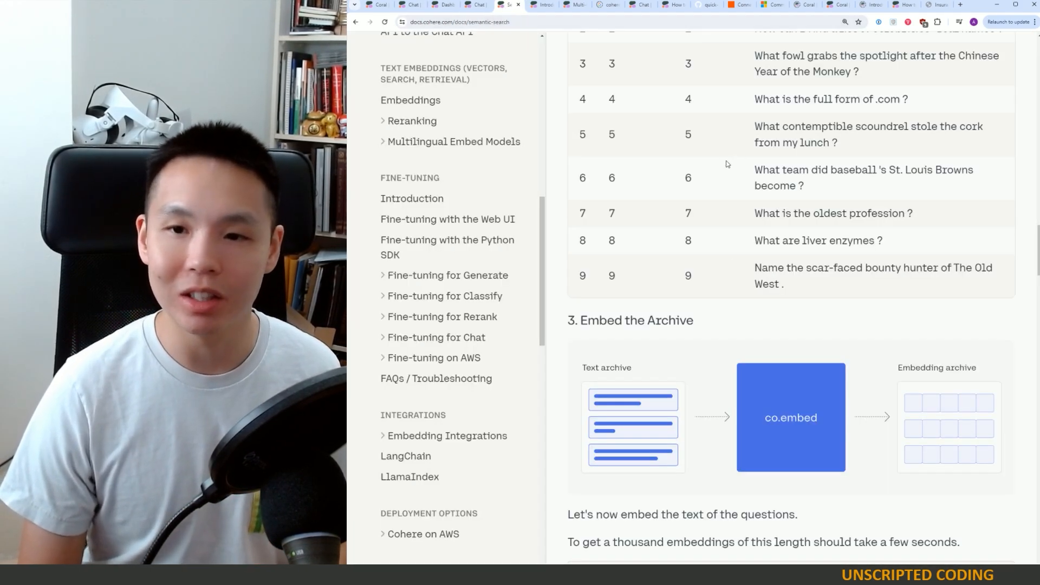
scroll("up", 3)
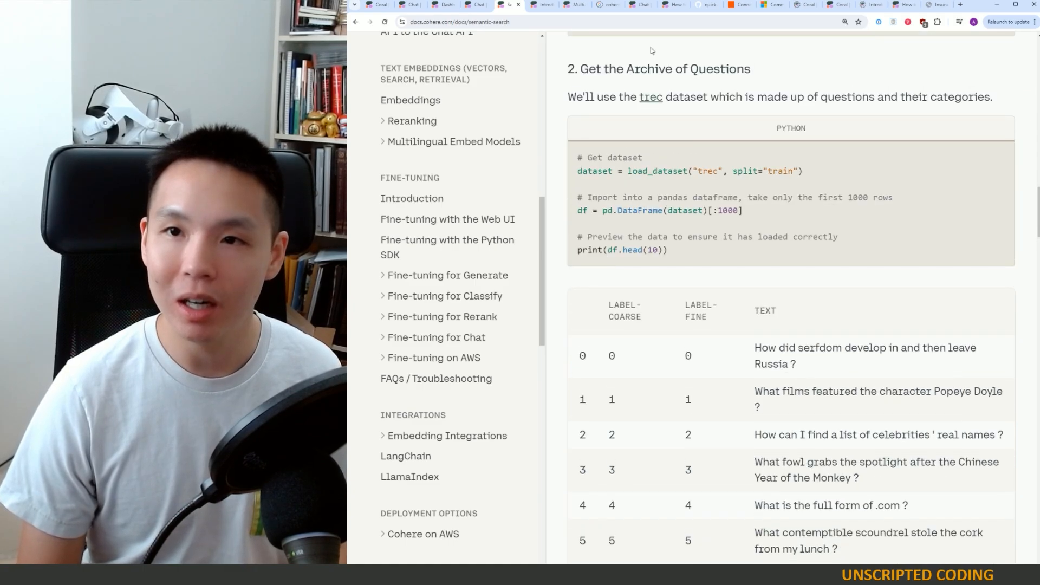
mouse_move(569, 121)
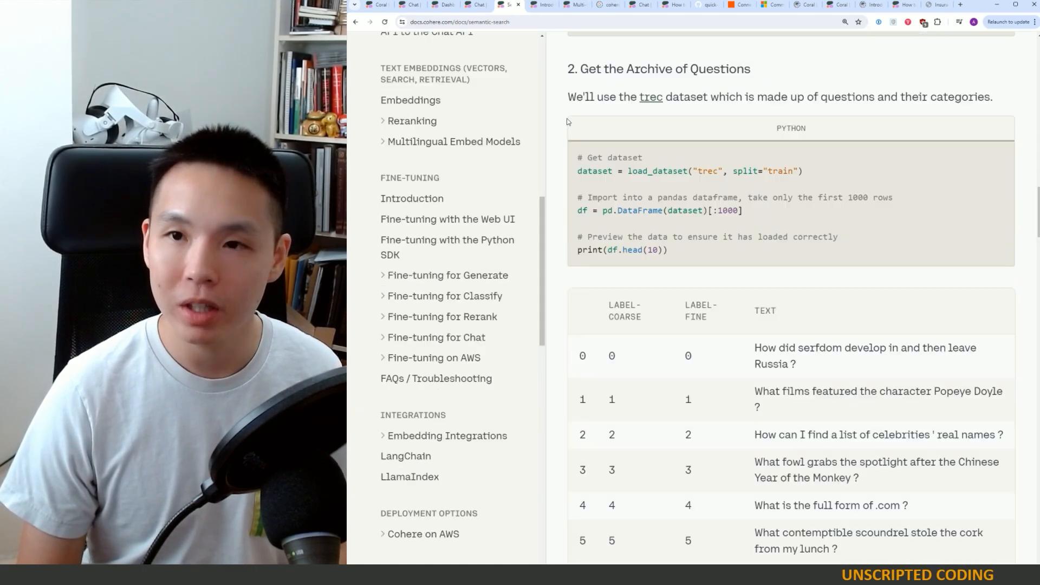
left_click(811, 39)
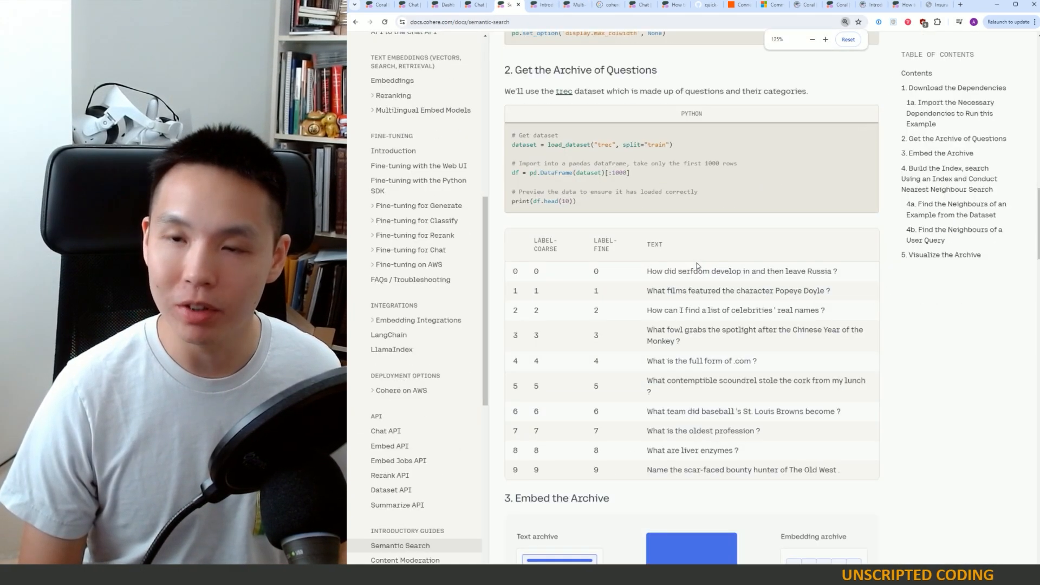
scroll("up", 3)
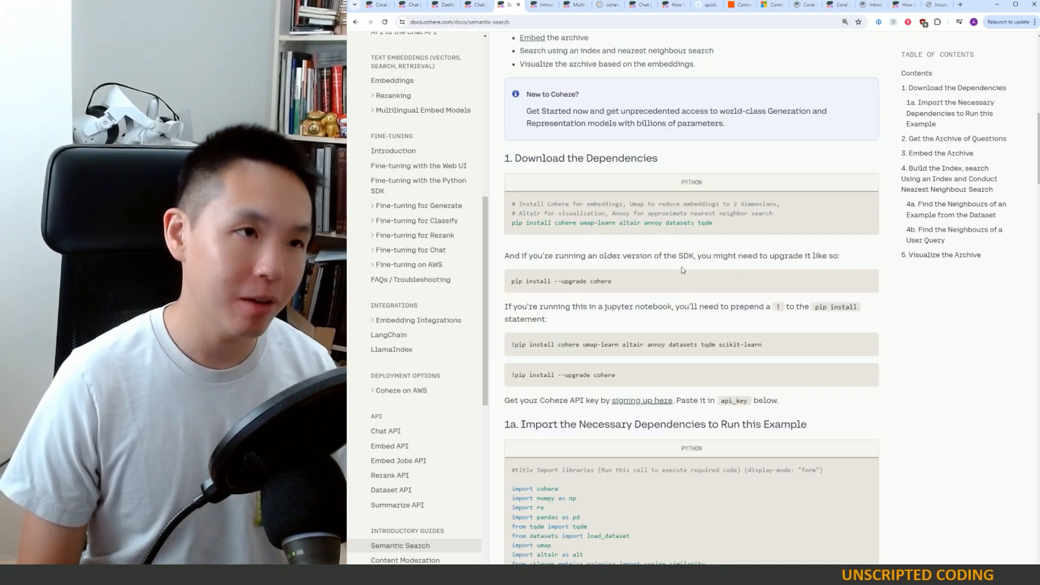
scroll("up", 3)
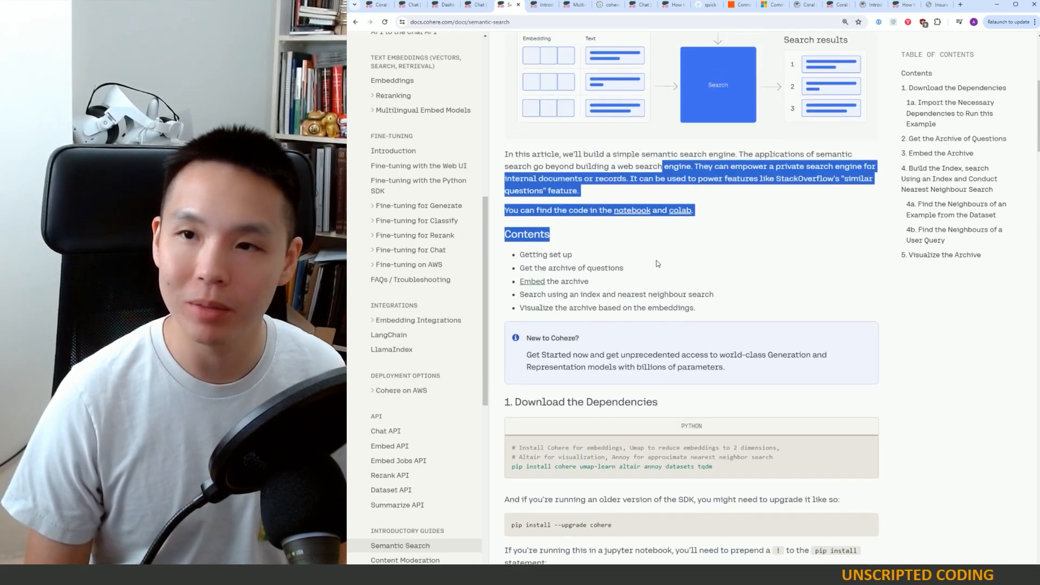
scroll("up", 3)
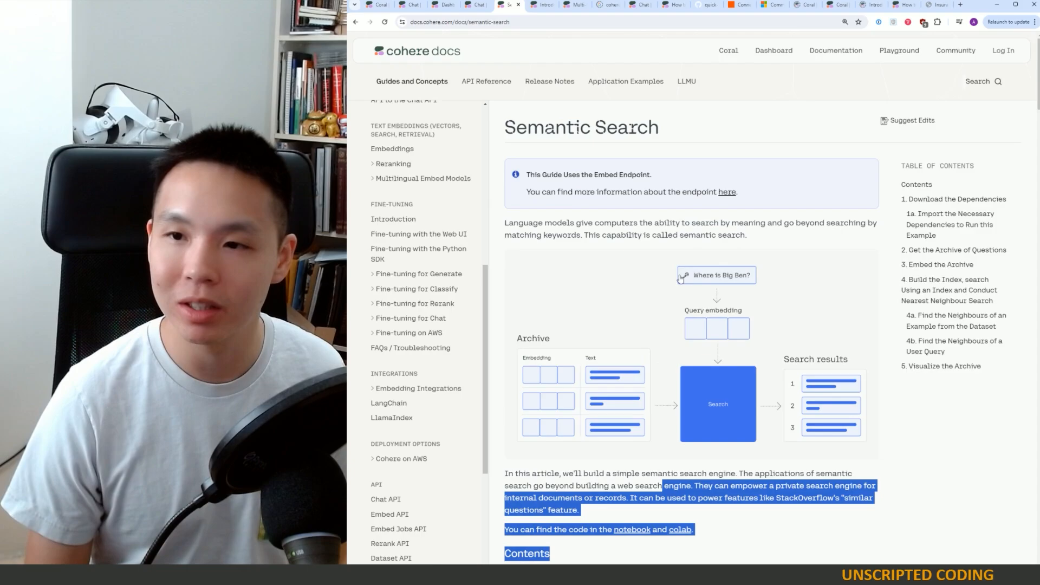
mouse_move(692, 243)
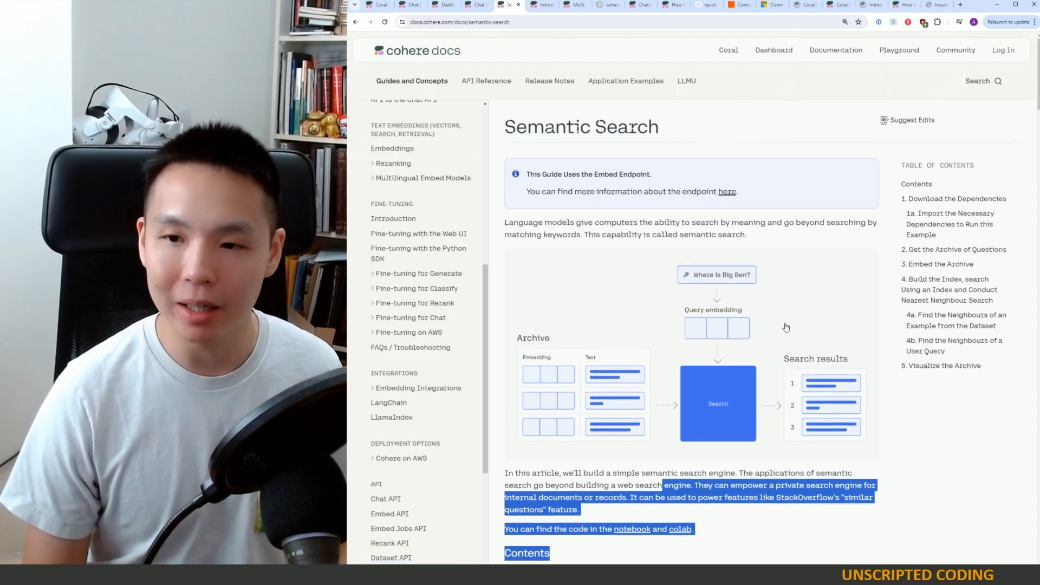
scroll("down", 3)
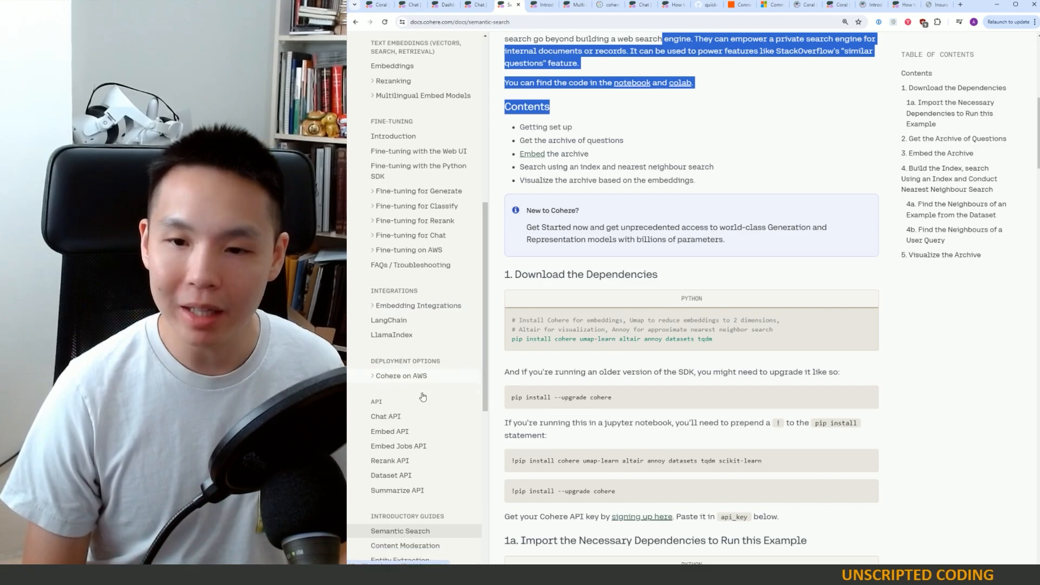
scroll("down", 3)
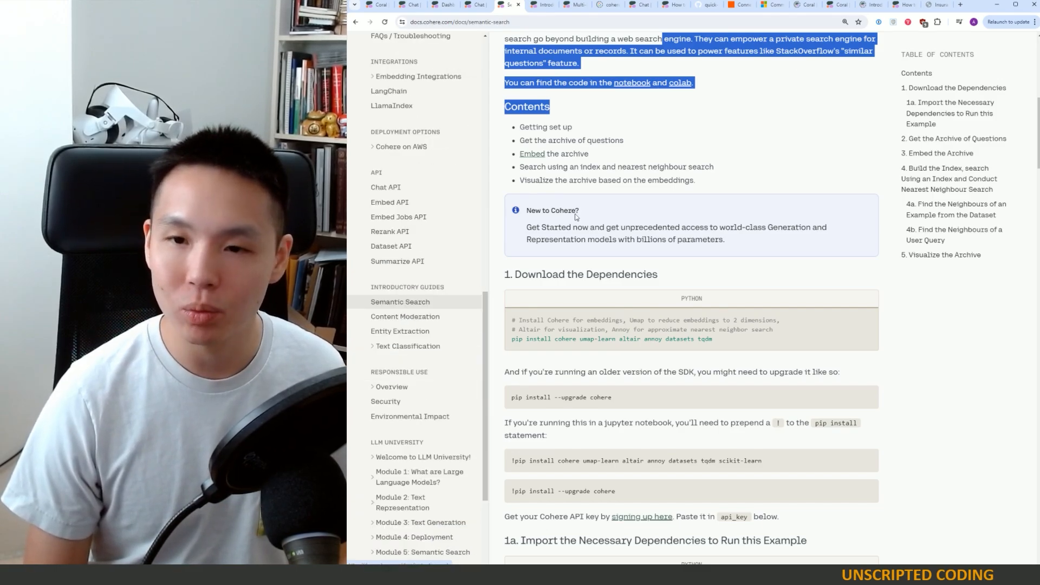
Move via the Zapier Google Drive page to the SharePoint Quick Start Connector repo
left_click(706, 4)
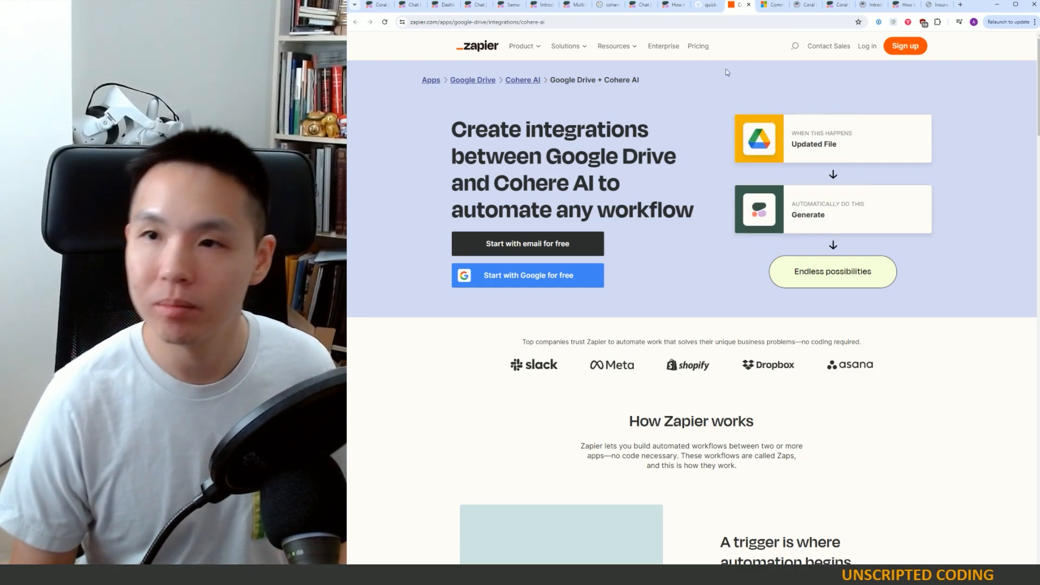
left_click(709, 5)
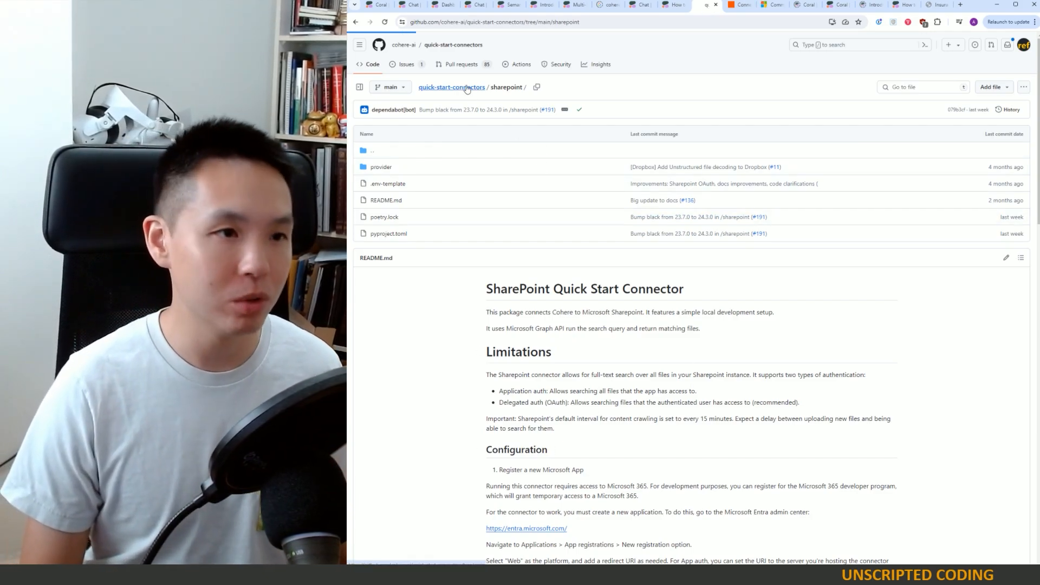
From the quick-start-connectors repo root, open the dropbox connector folder
left_click(451, 86)
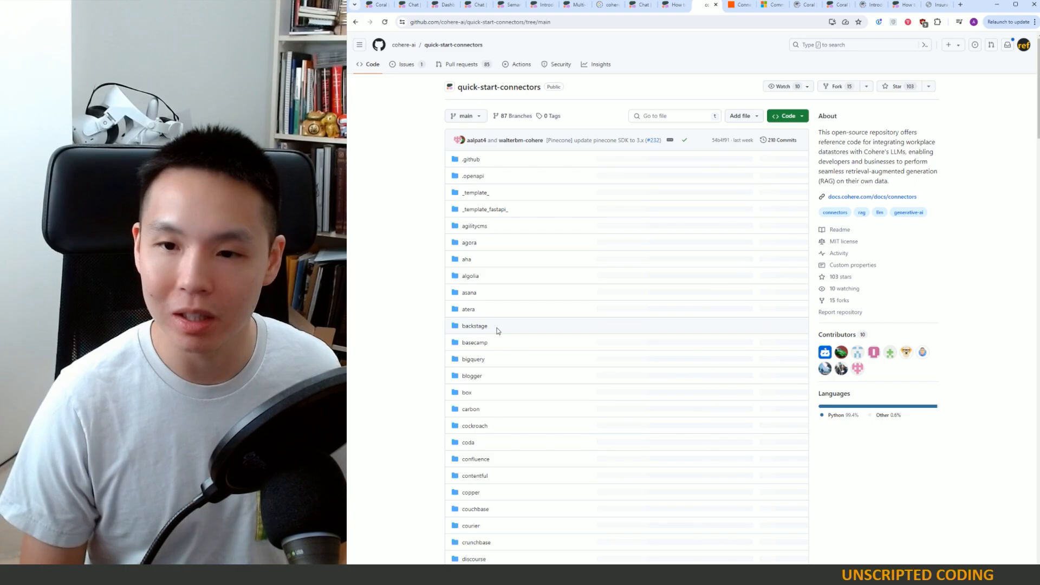
scroll("down", 3)
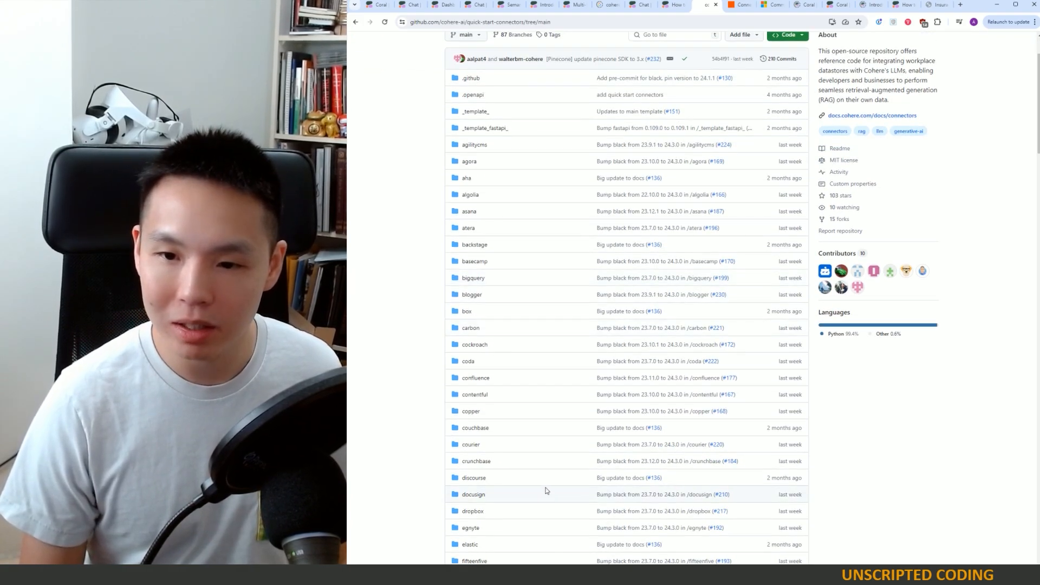
left_click(472, 510)
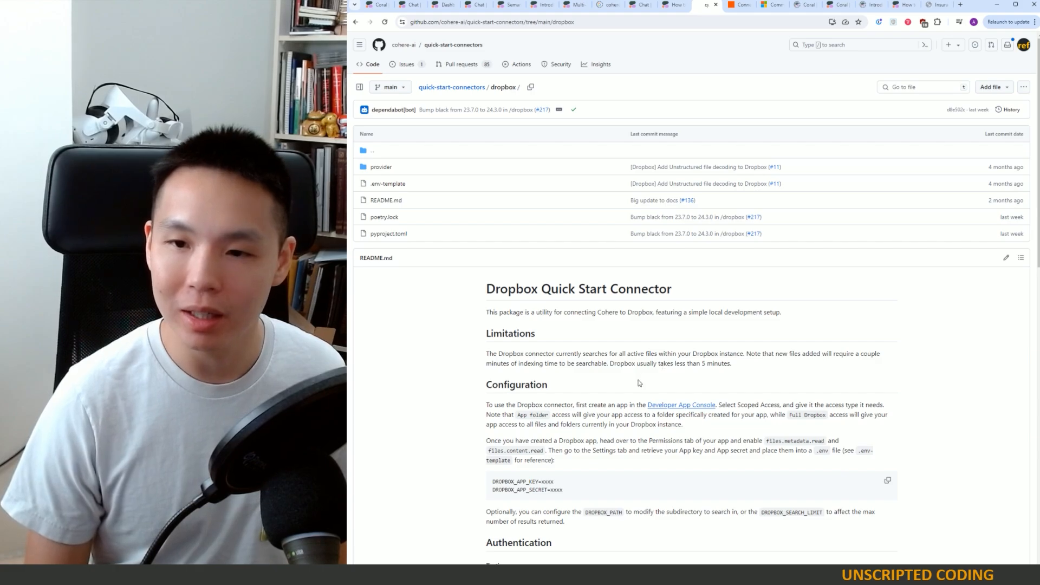
Read the Dropbox README's configuration and OAuth setup and select its Flask run command
scroll("down", 3)
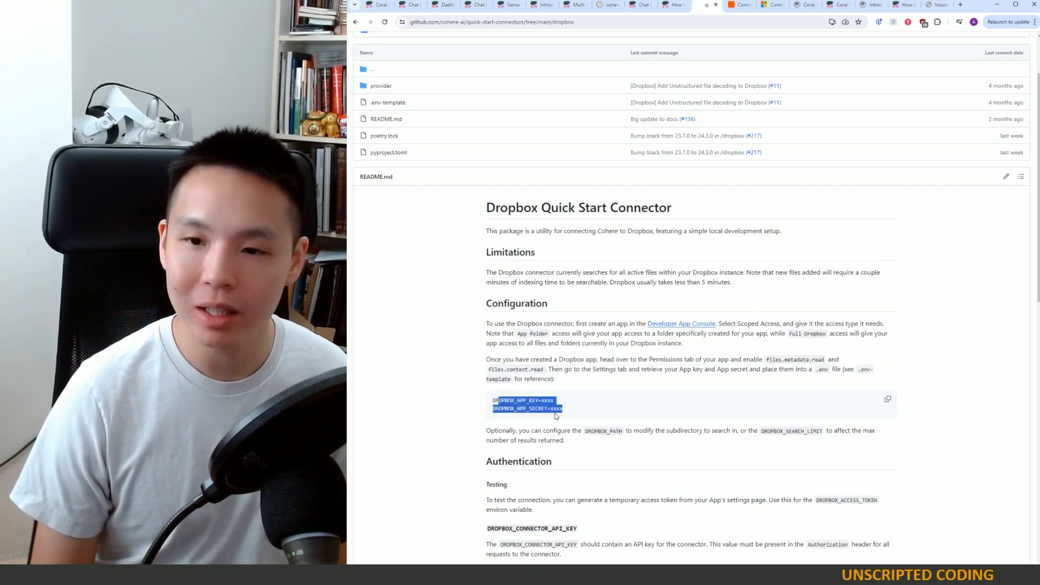
scroll("down", 3)
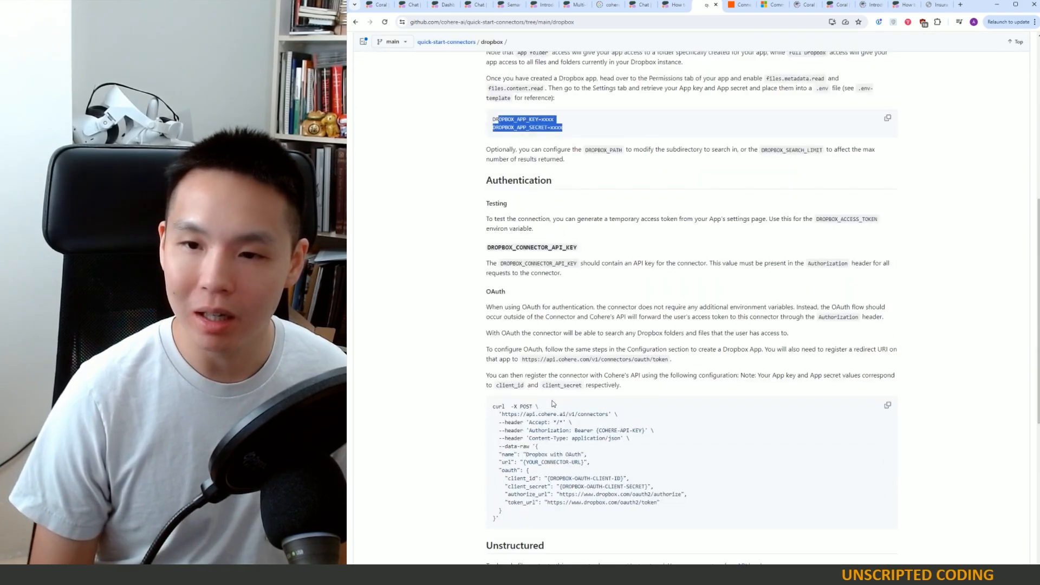
scroll("down", 3)
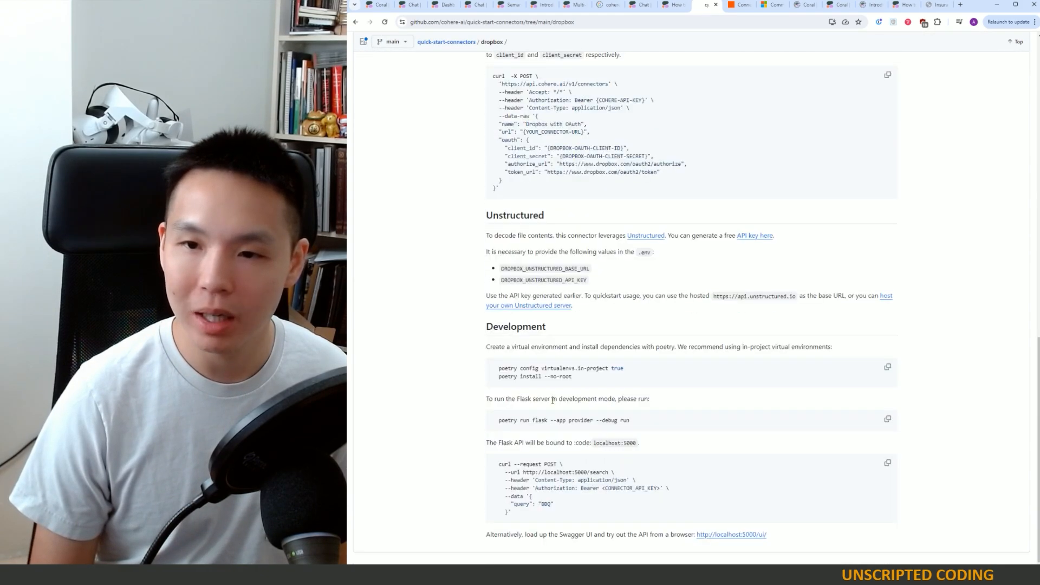
mouse_move(504, 419)
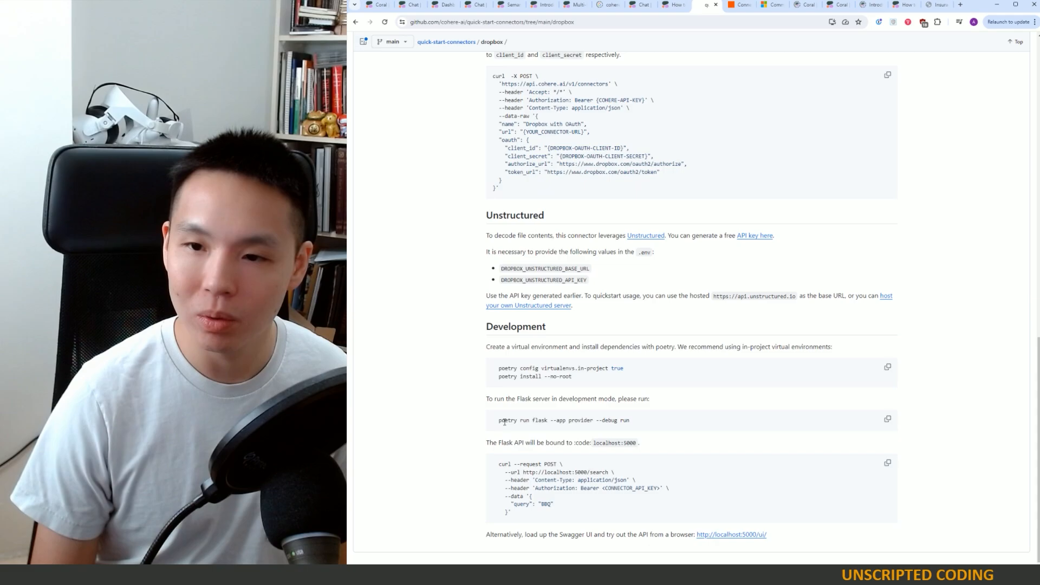
triple_click(563, 420)
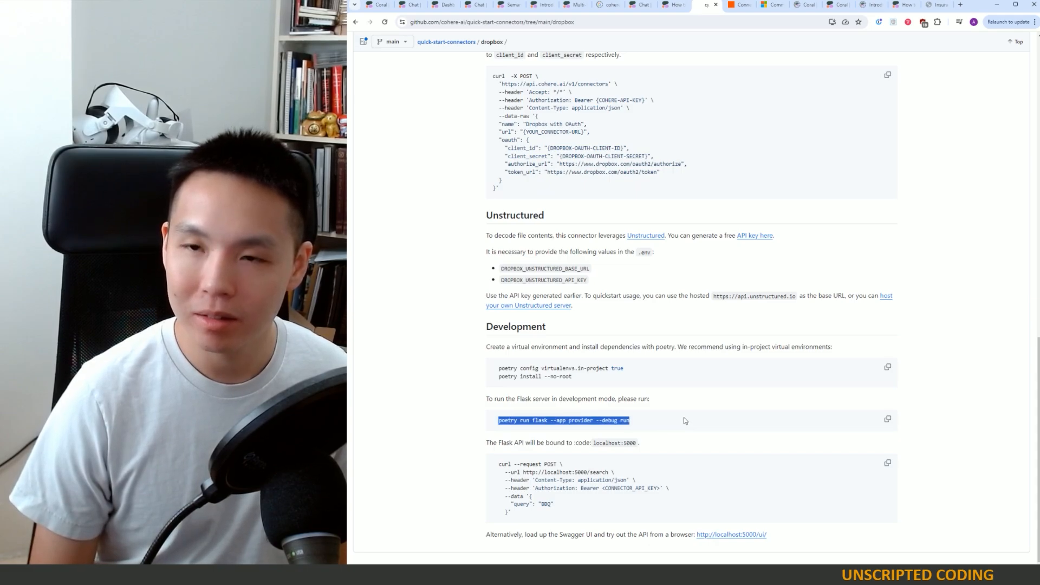
scroll("up", 3)
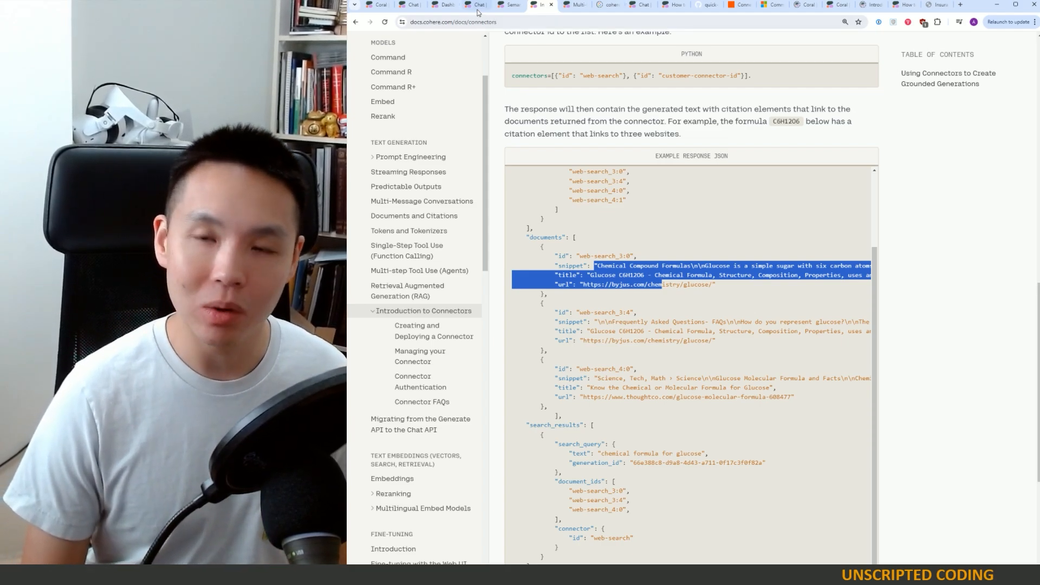
Revisit the Dropbox connector repo, then return to the Playground solar panels chat
left_click(472, 5)
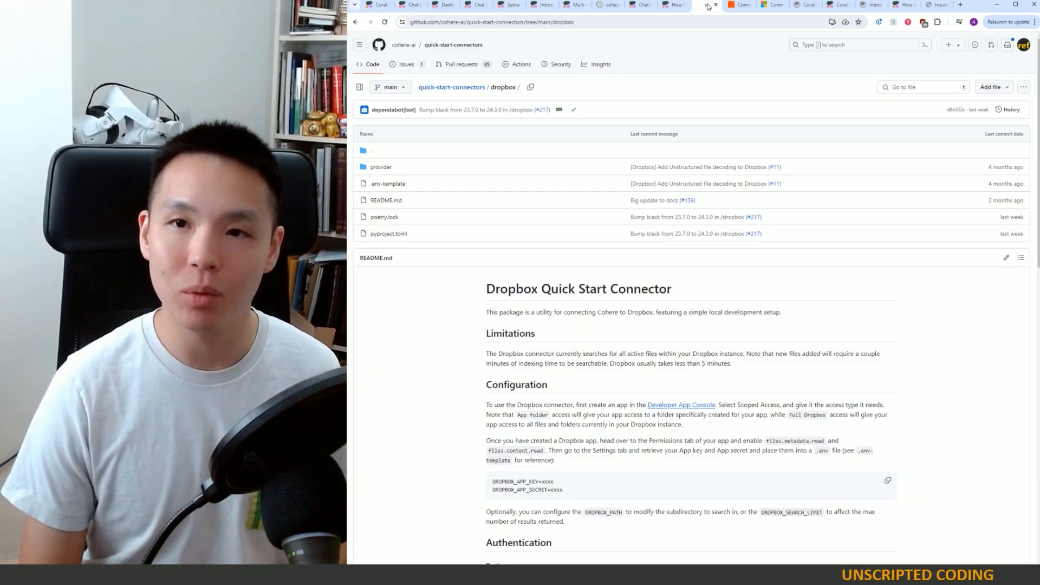
mouse_move(693, 6)
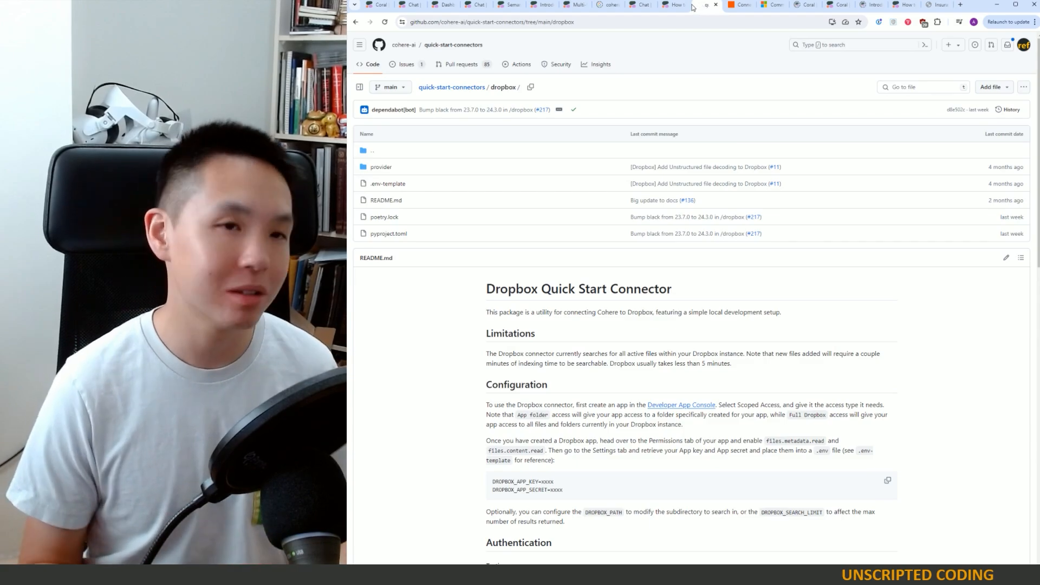
left_click(475, 4)
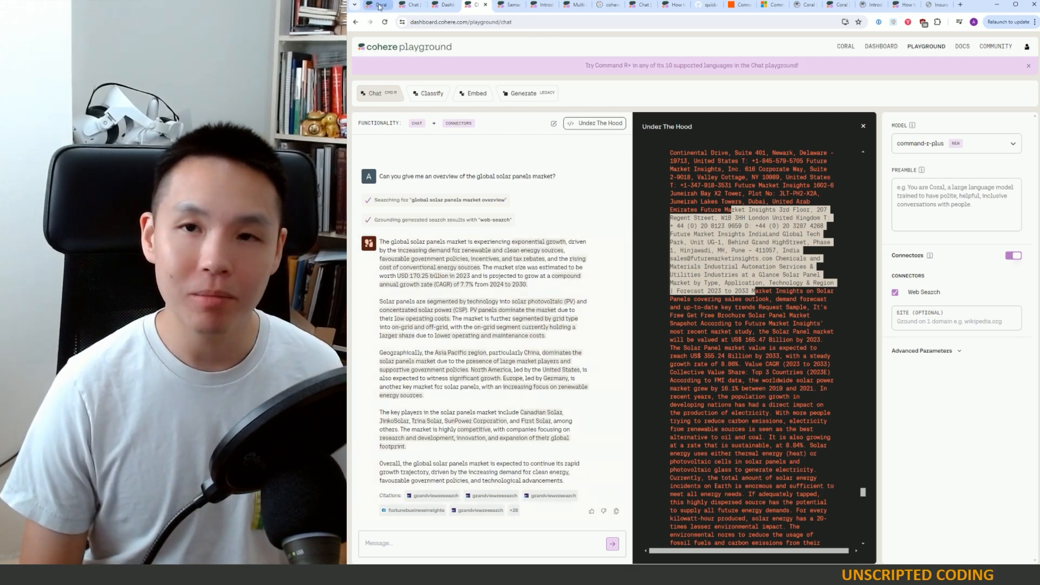
Bring the Coral Global Solar Panels Market Outlook chat back on screen
left_click(377, 4)
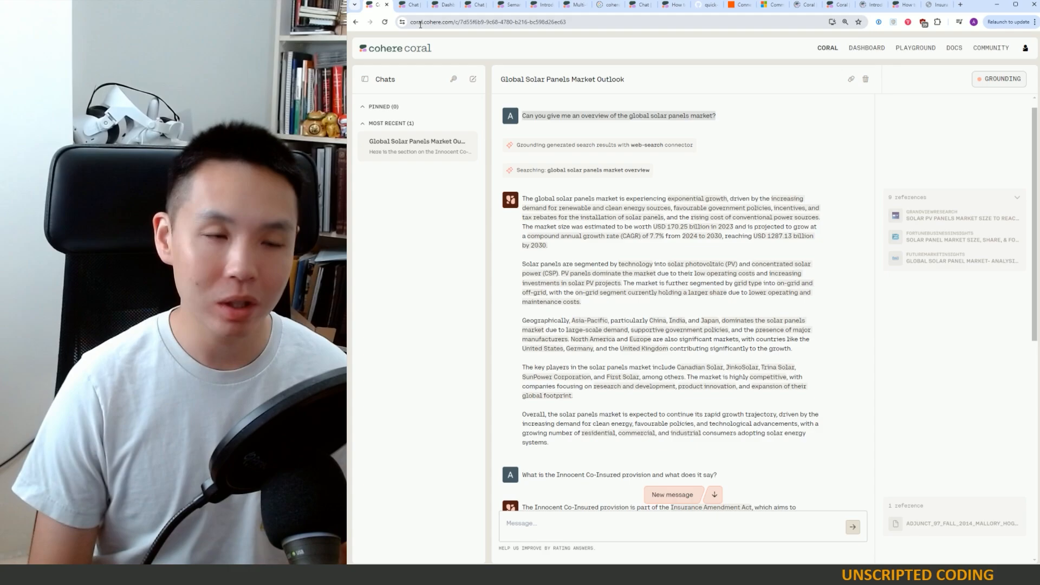
mouse_move(872, 151)
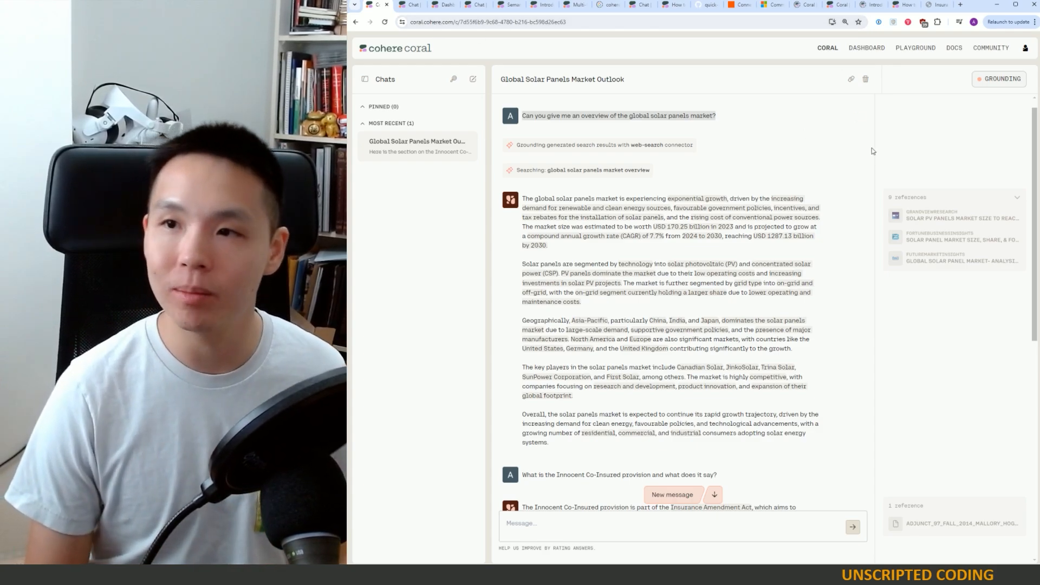
mouse_move(866, 143)
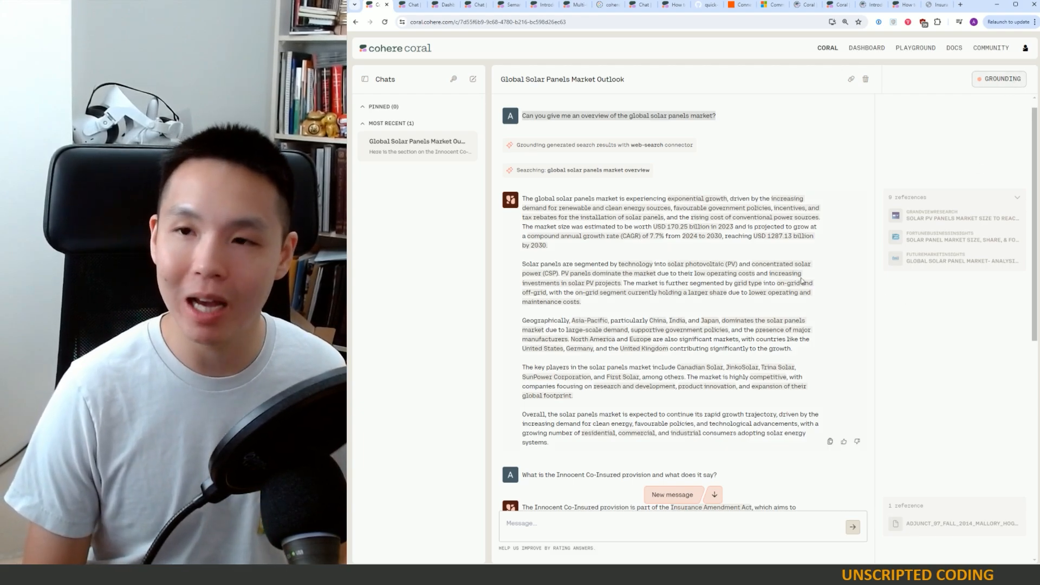
Show the Grounding panel with the Web Search connector and uploaded insurance notes PDF
left_click(998, 78)
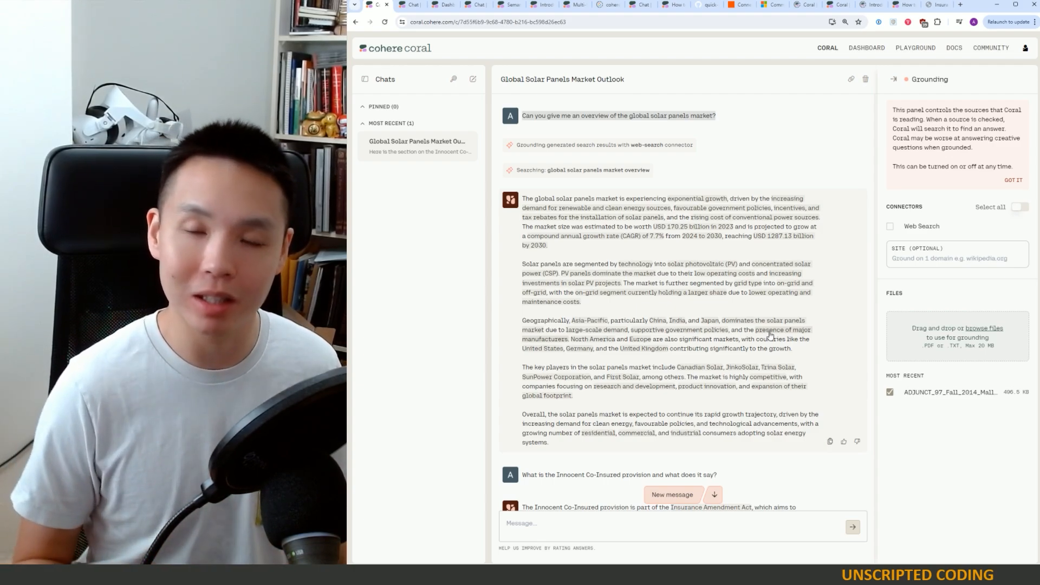
mouse_move(813, 352)
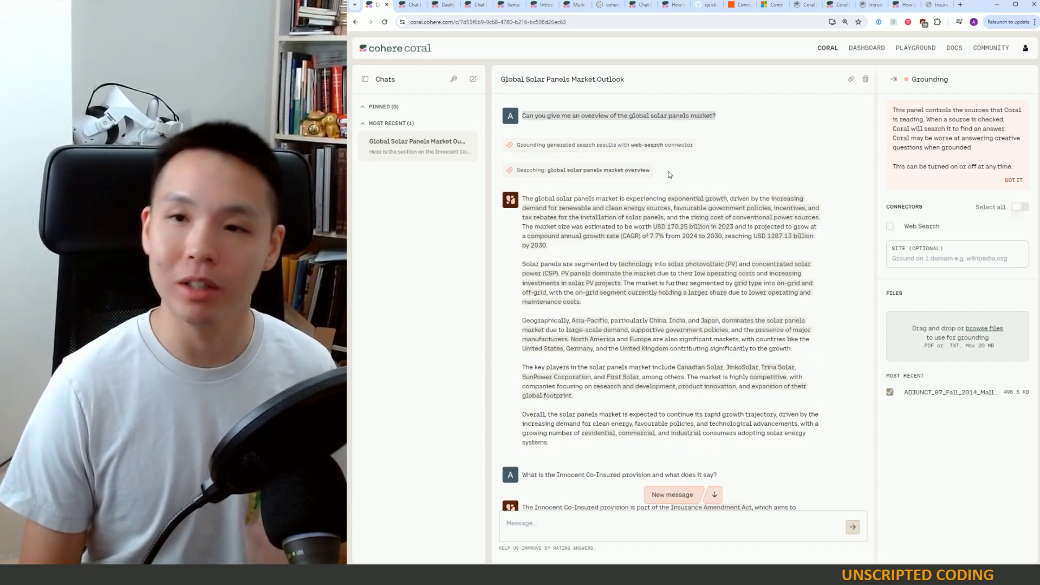
mouse_move(505, 135)
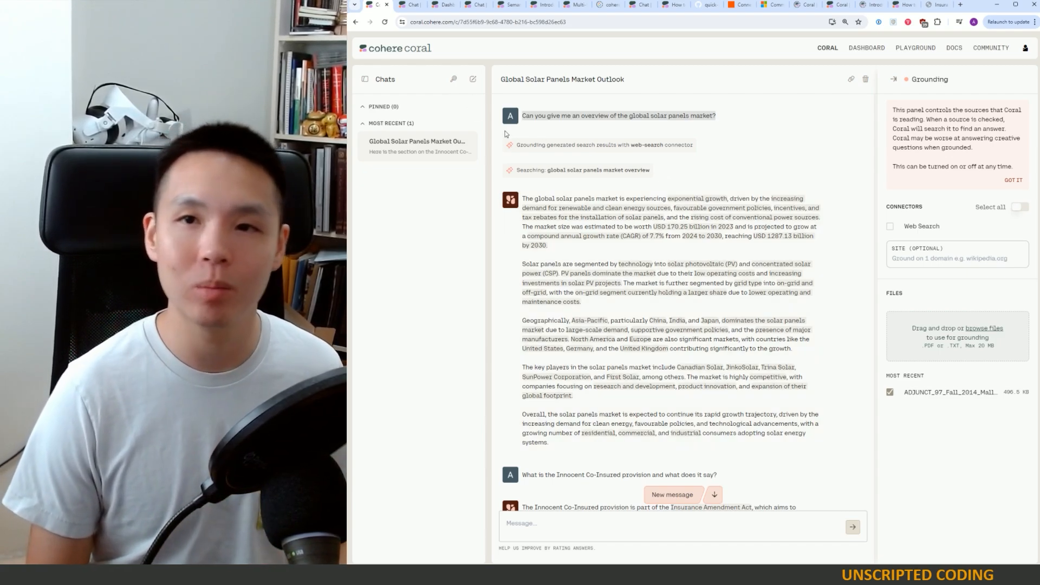